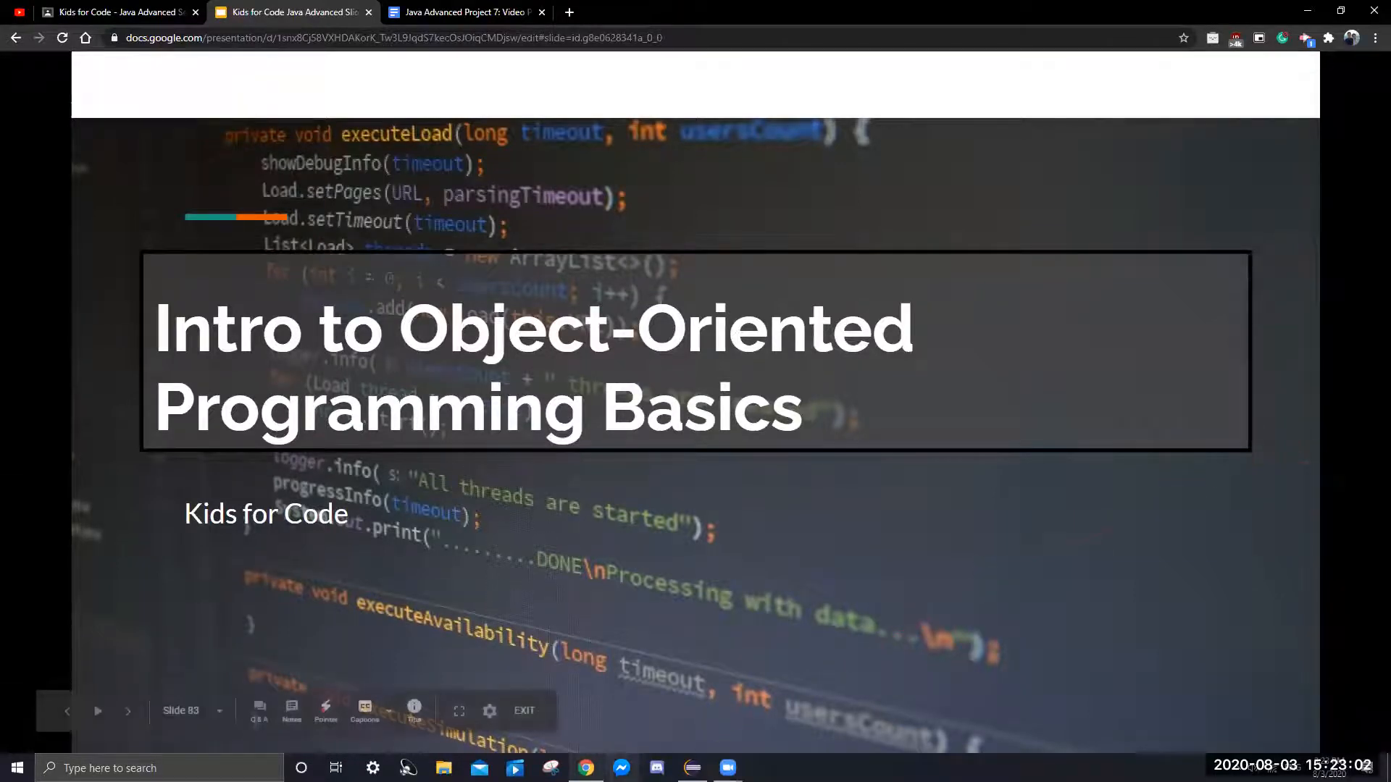
Advance the slideshow from the title slide to the Review of Summary Questions slide.
left_click(127, 710)
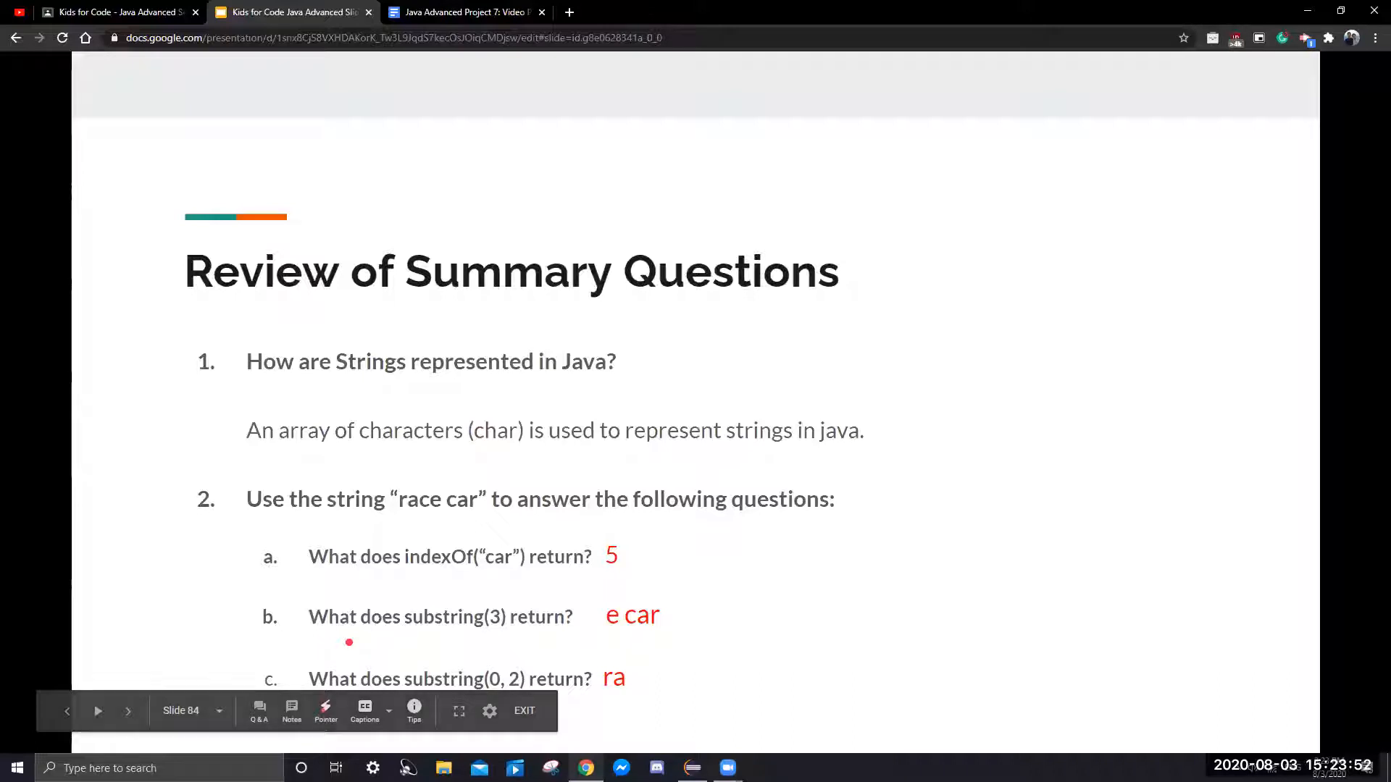
mouse_move(401, 513)
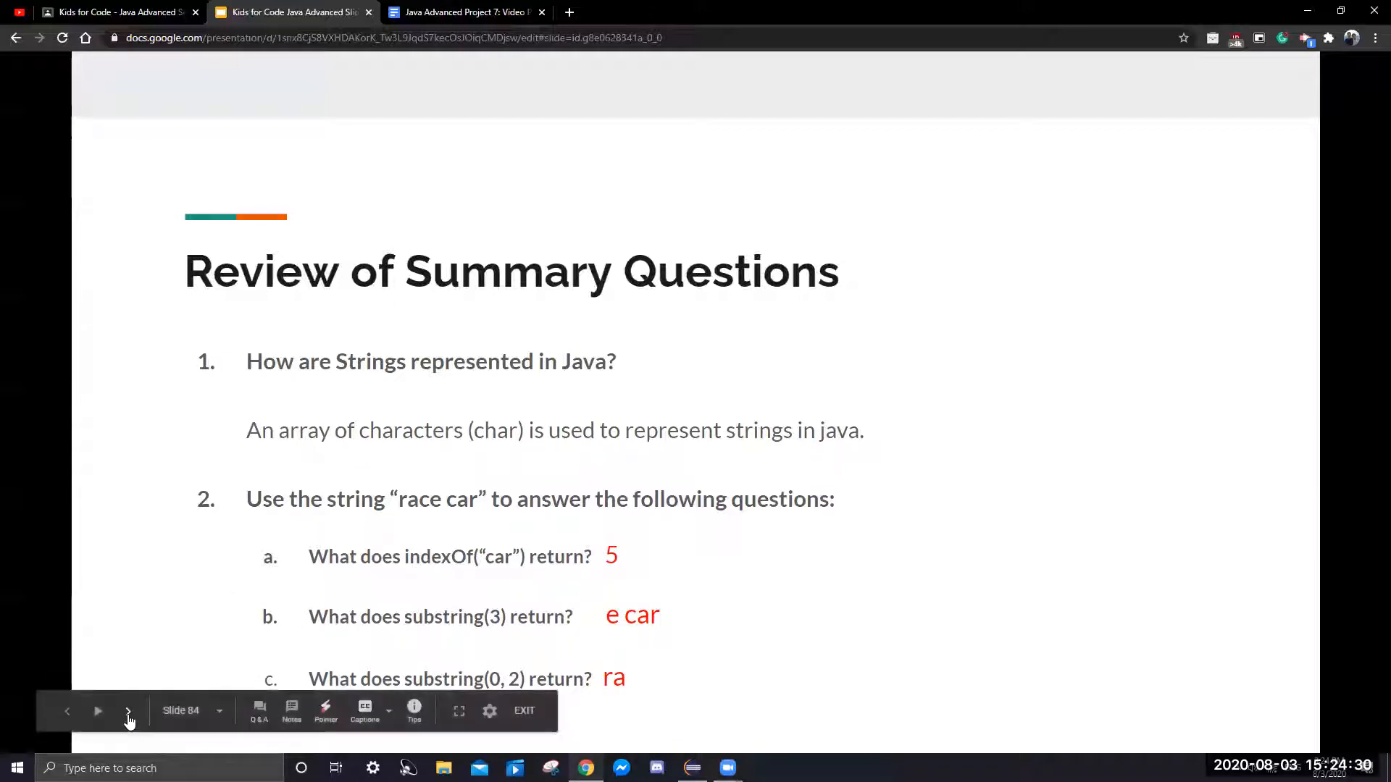
Advance to the Class slide with the Cat class diagram.
left_click(127, 710)
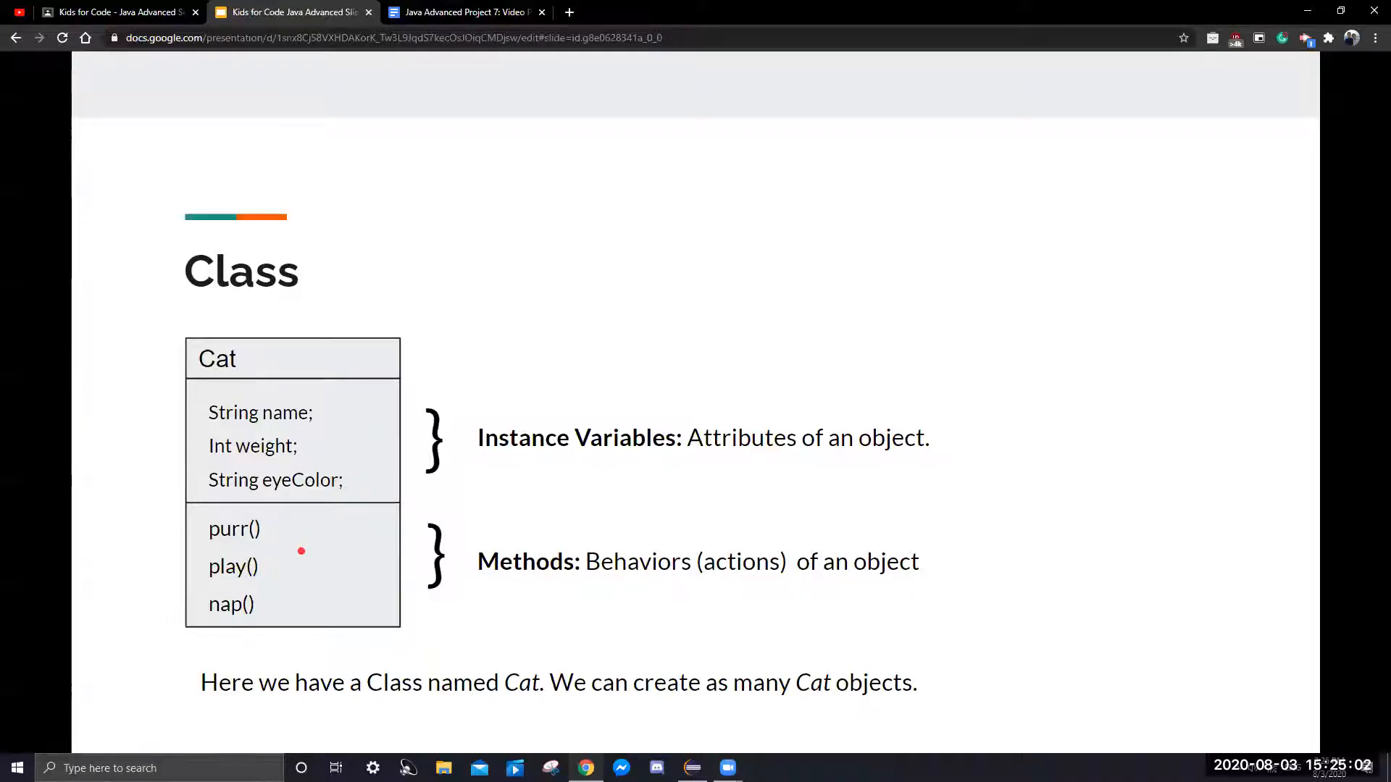
mouse_move(614, 588)
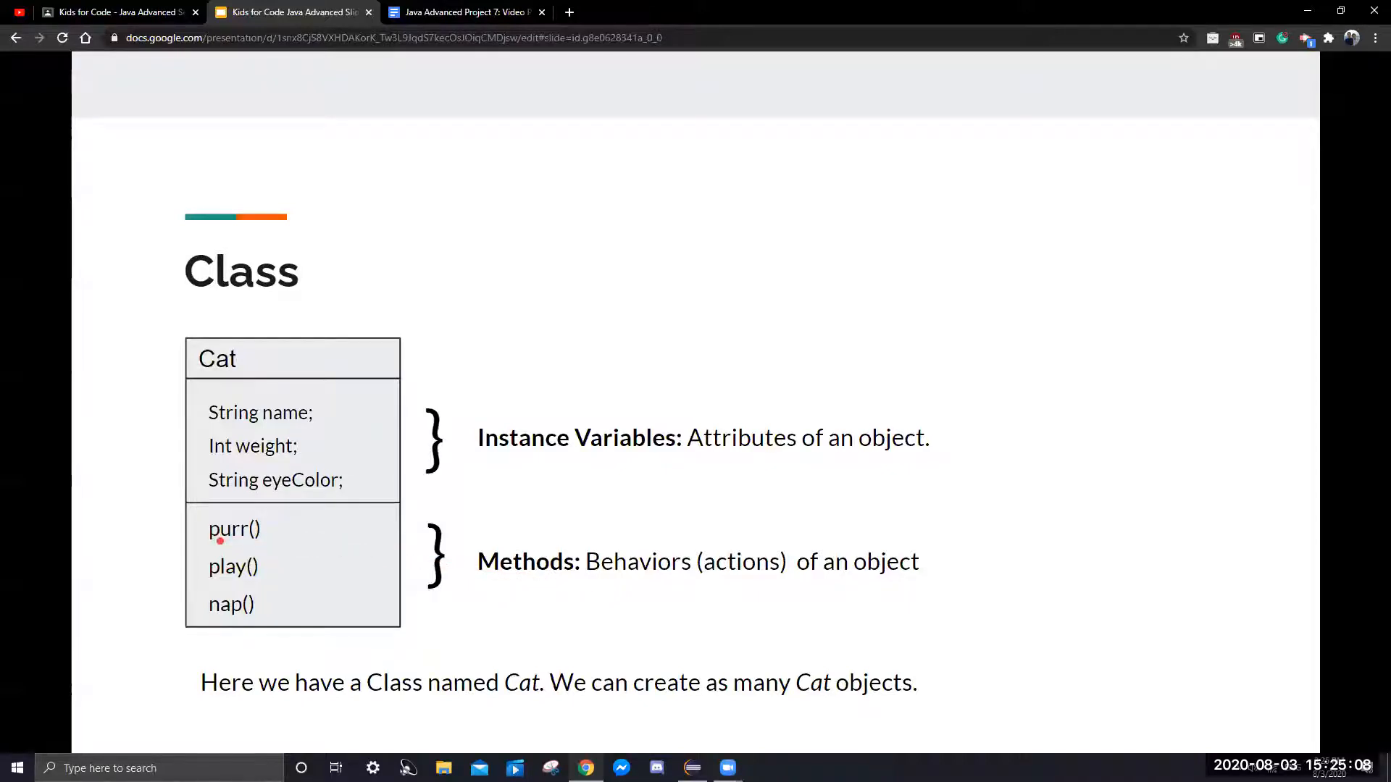
mouse_move(220, 550)
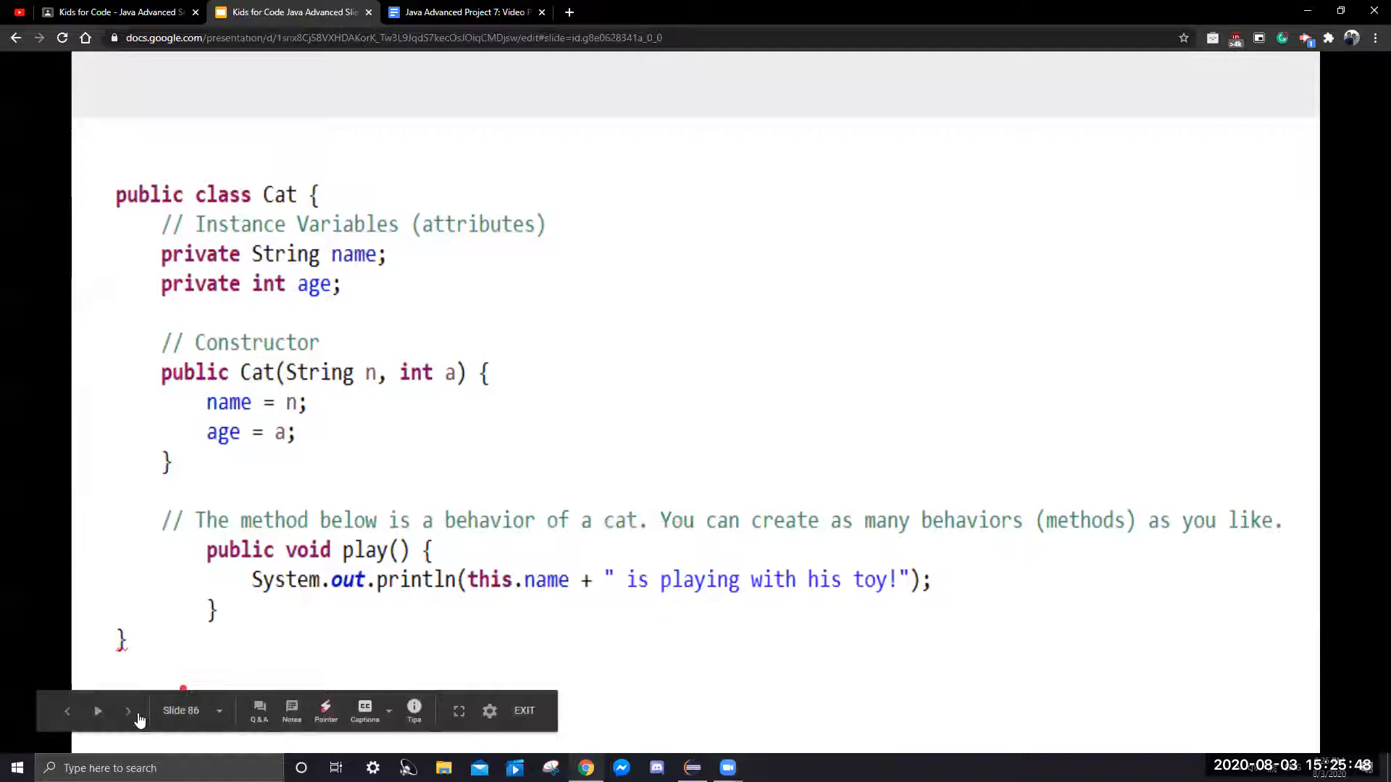
Advance to the Object slide on objects as instances of a class.
left_click(127, 710)
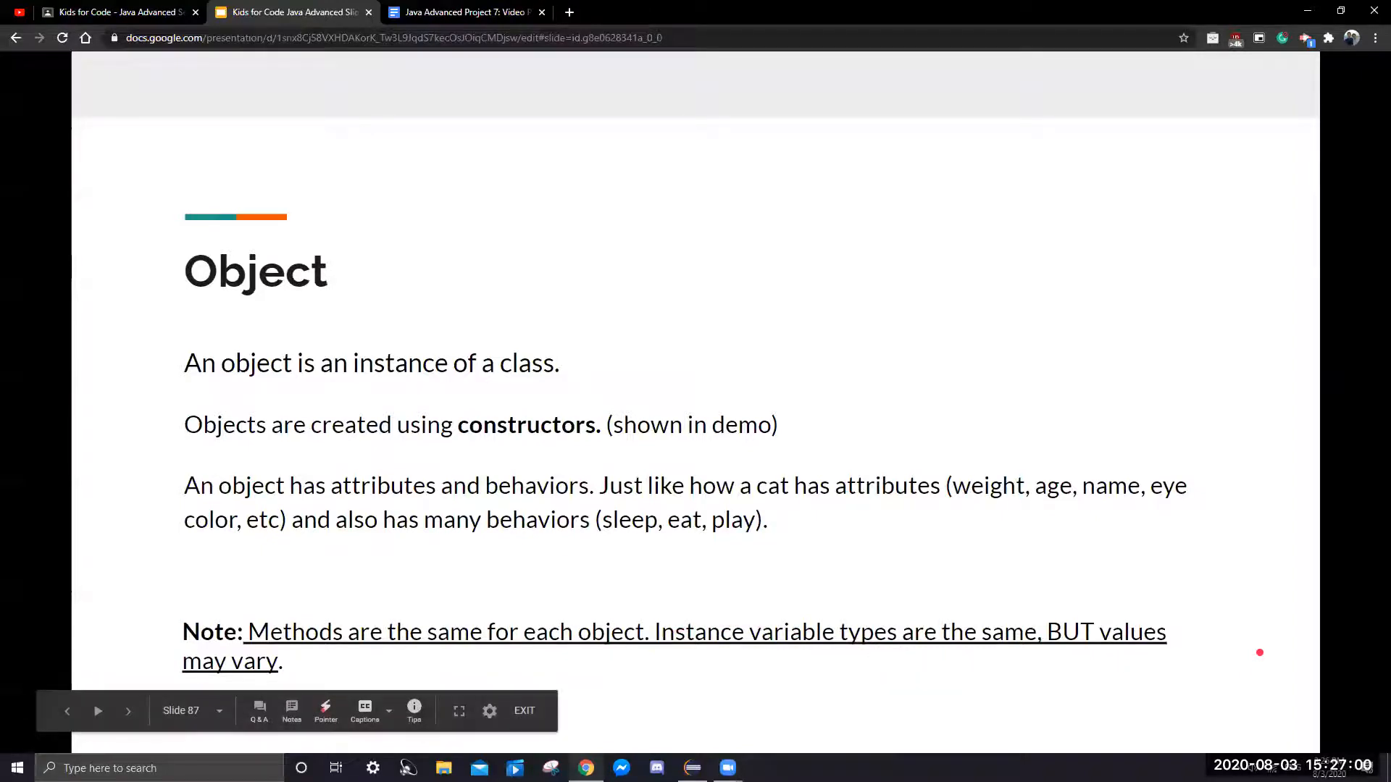
Show the Constructor slide and point out the cat1 Max and cat2 Fluffy creation code.
left_click(128, 710)
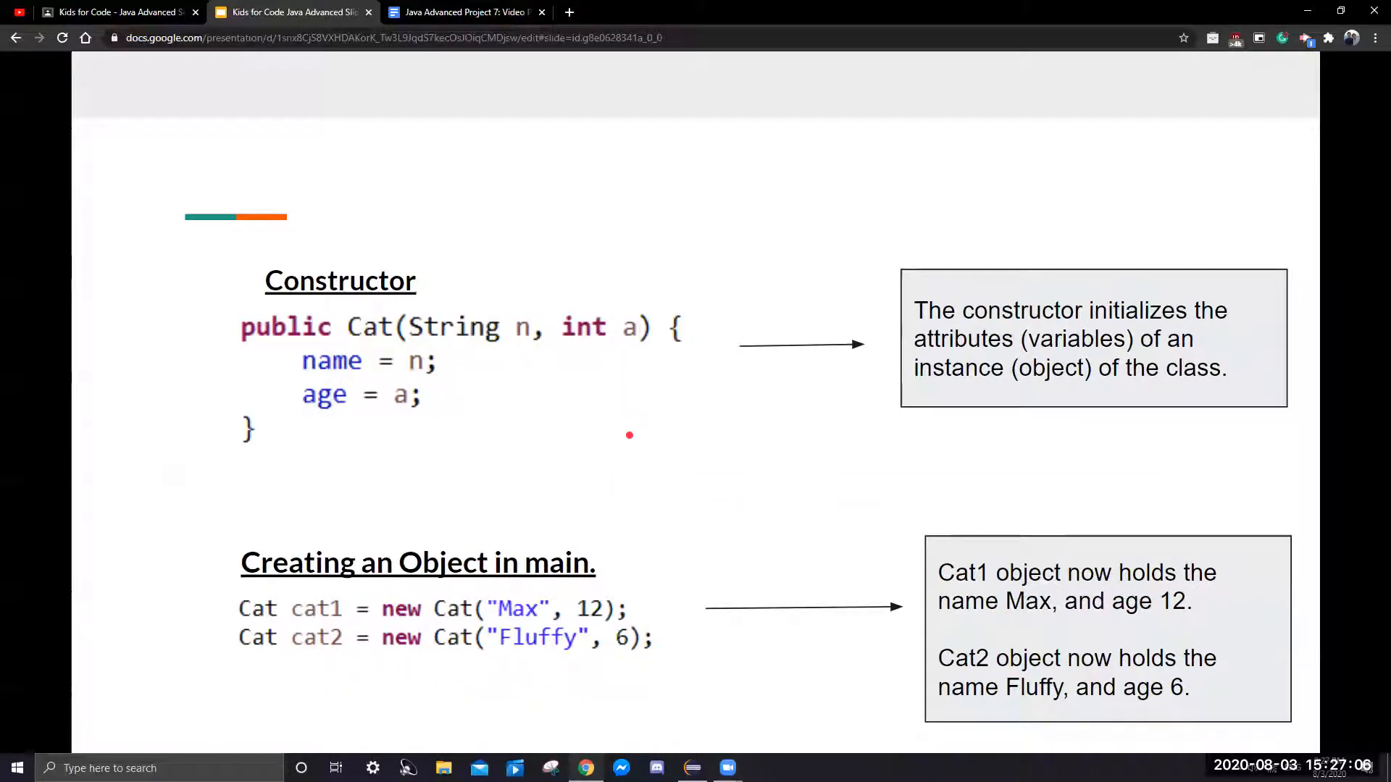
mouse_move(824, 349)
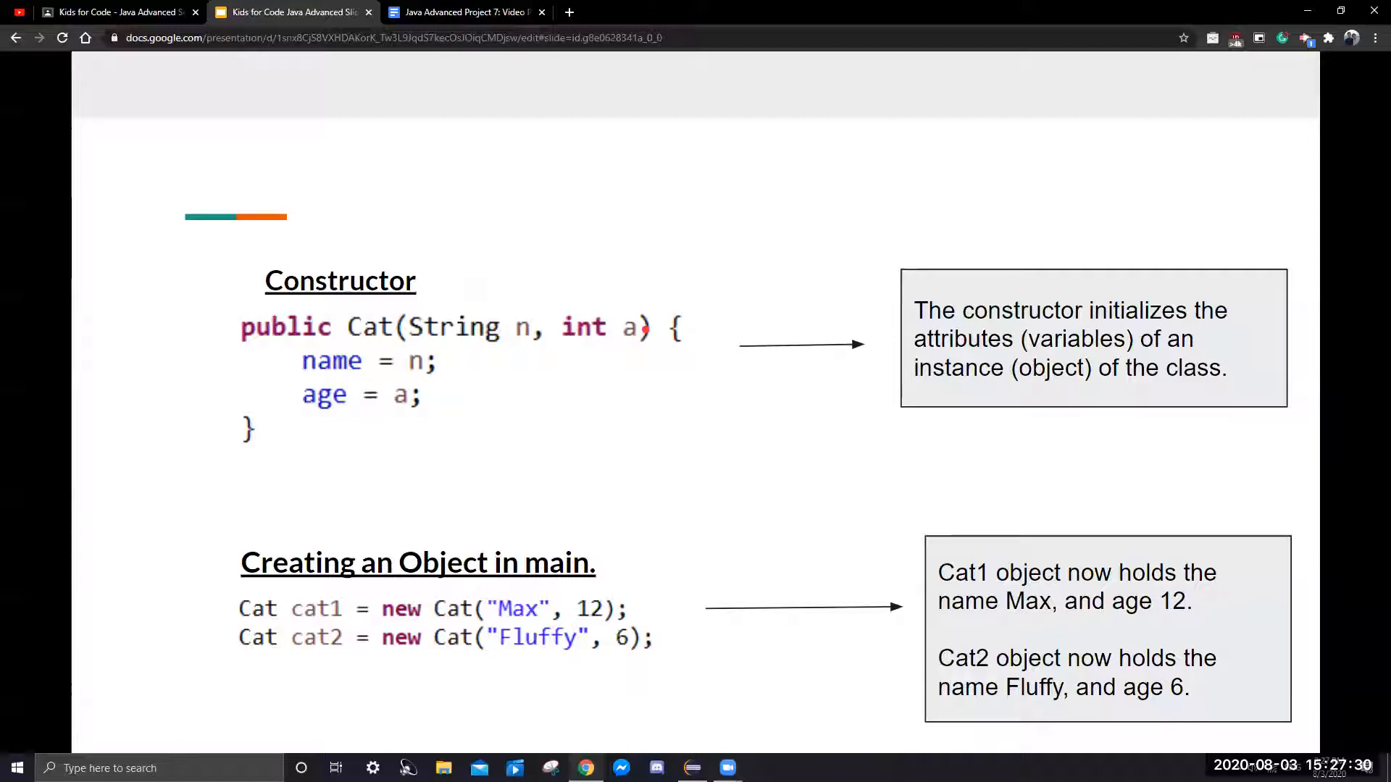
left_click_drag(418, 364, 461, 368)
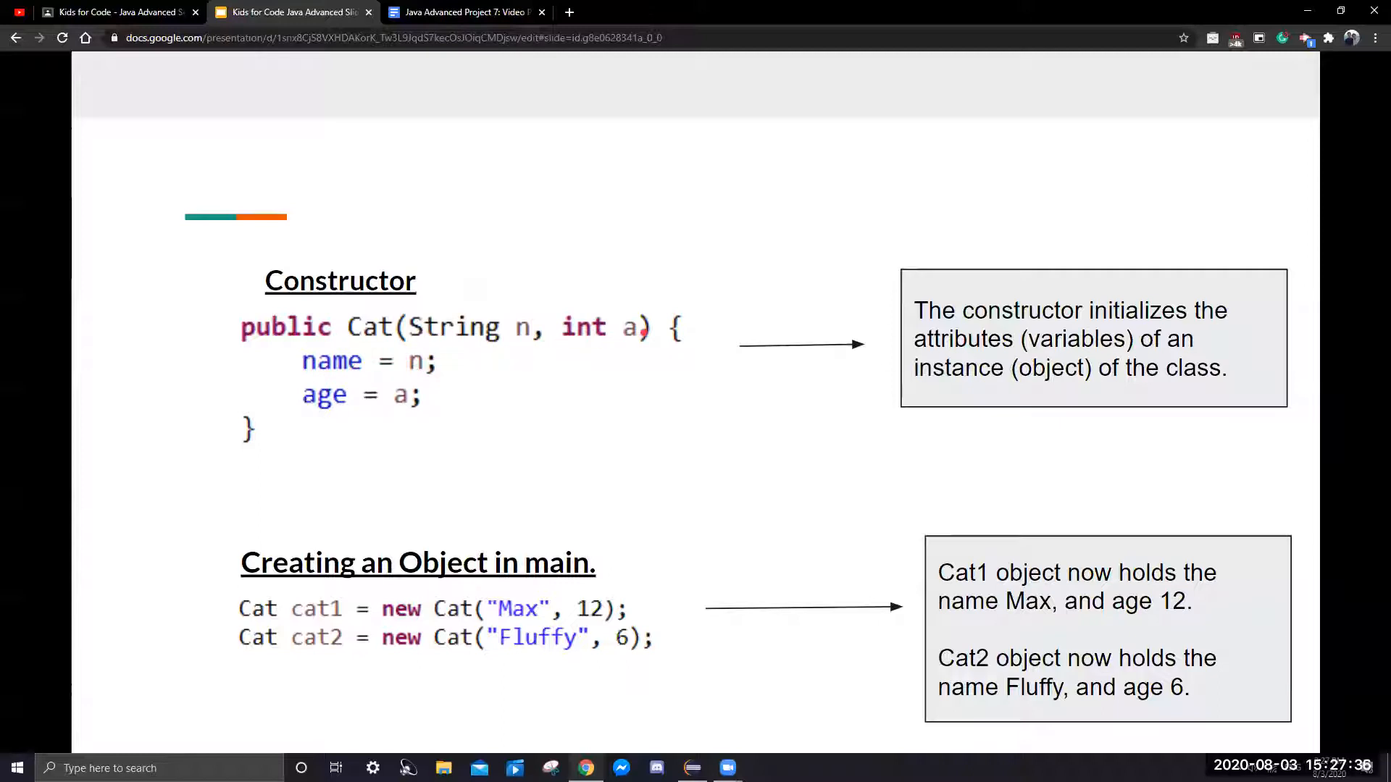
left_click_drag(301, 408, 371, 409)
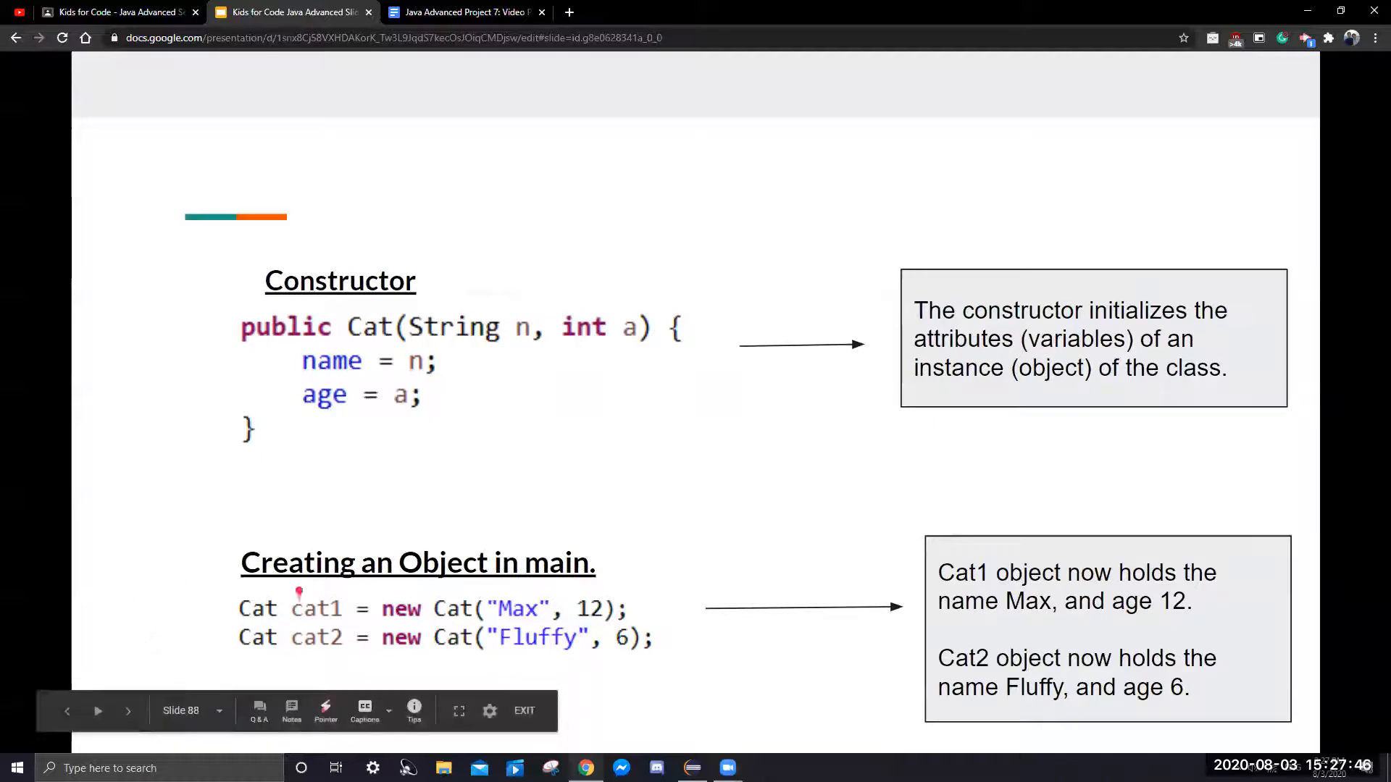
mouse_move(708, 641)
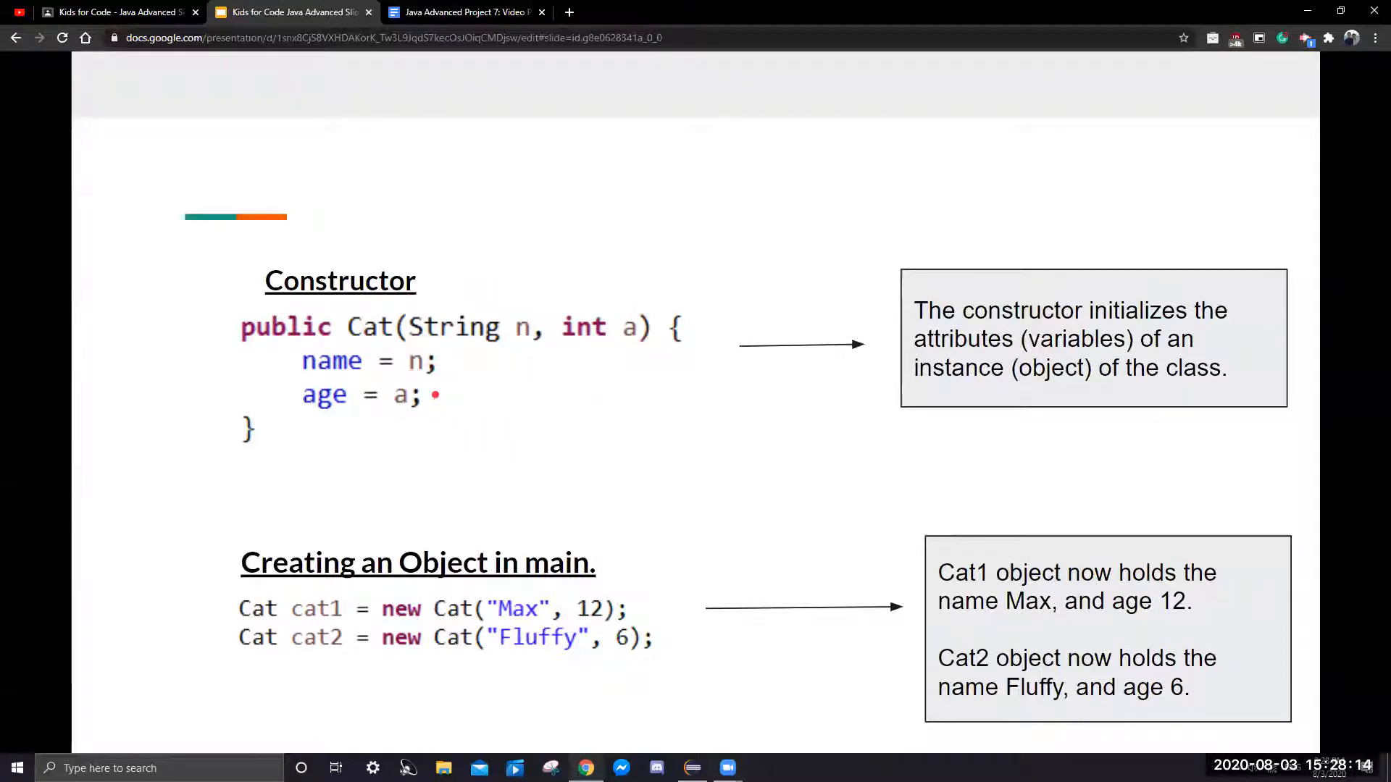
left_click_drag(333, 417, 409, 424)
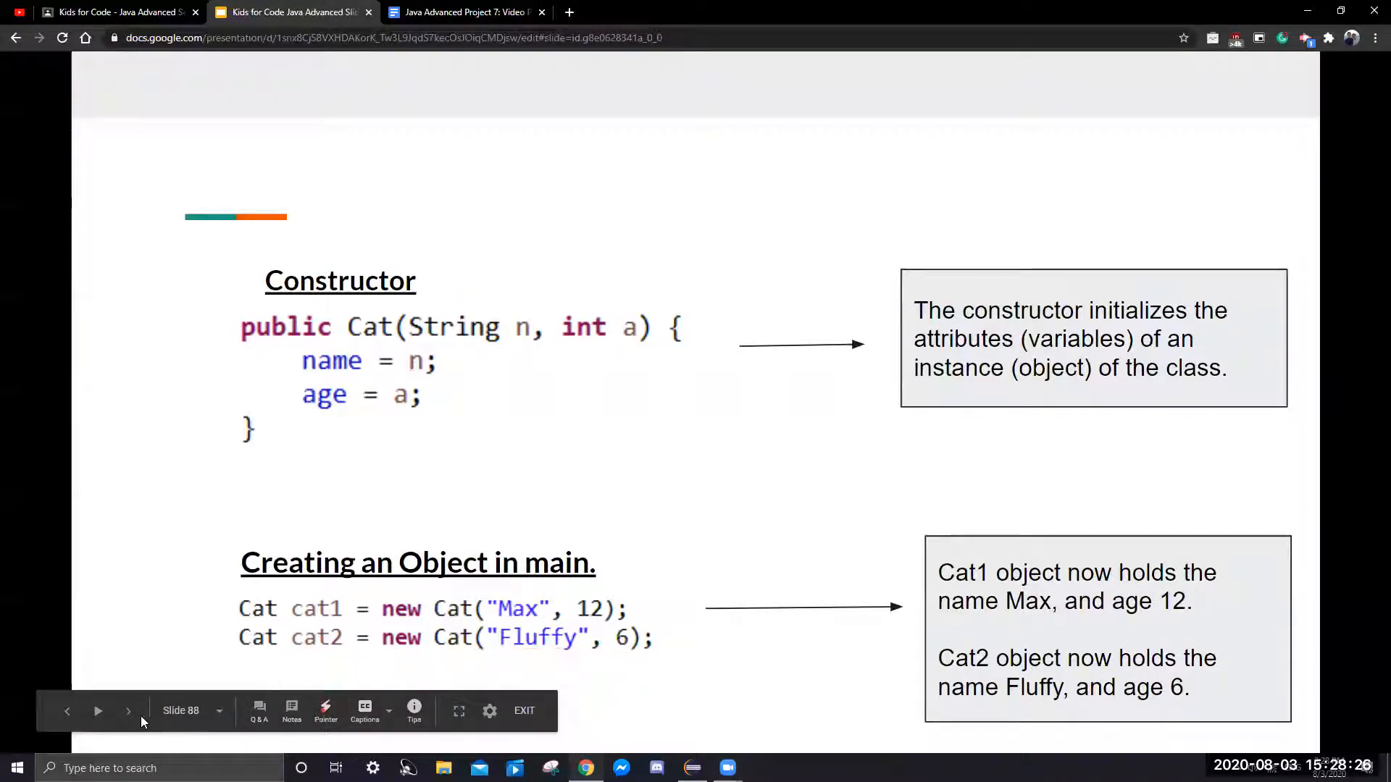
Present the Mutator (Setter) slide's setAge example, then move on to the Accessor (Getter) slide.
left_click(127, 710)
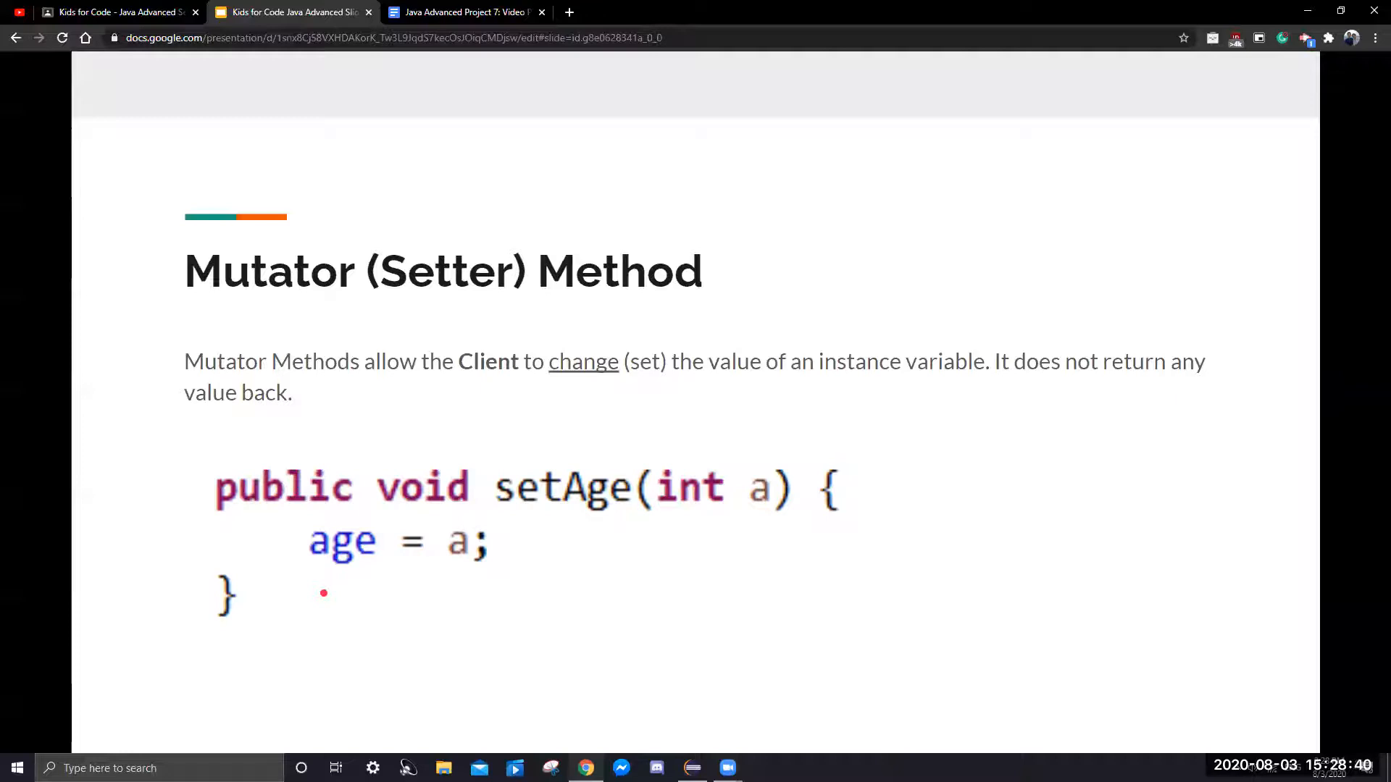
mouse_move(259, 444)
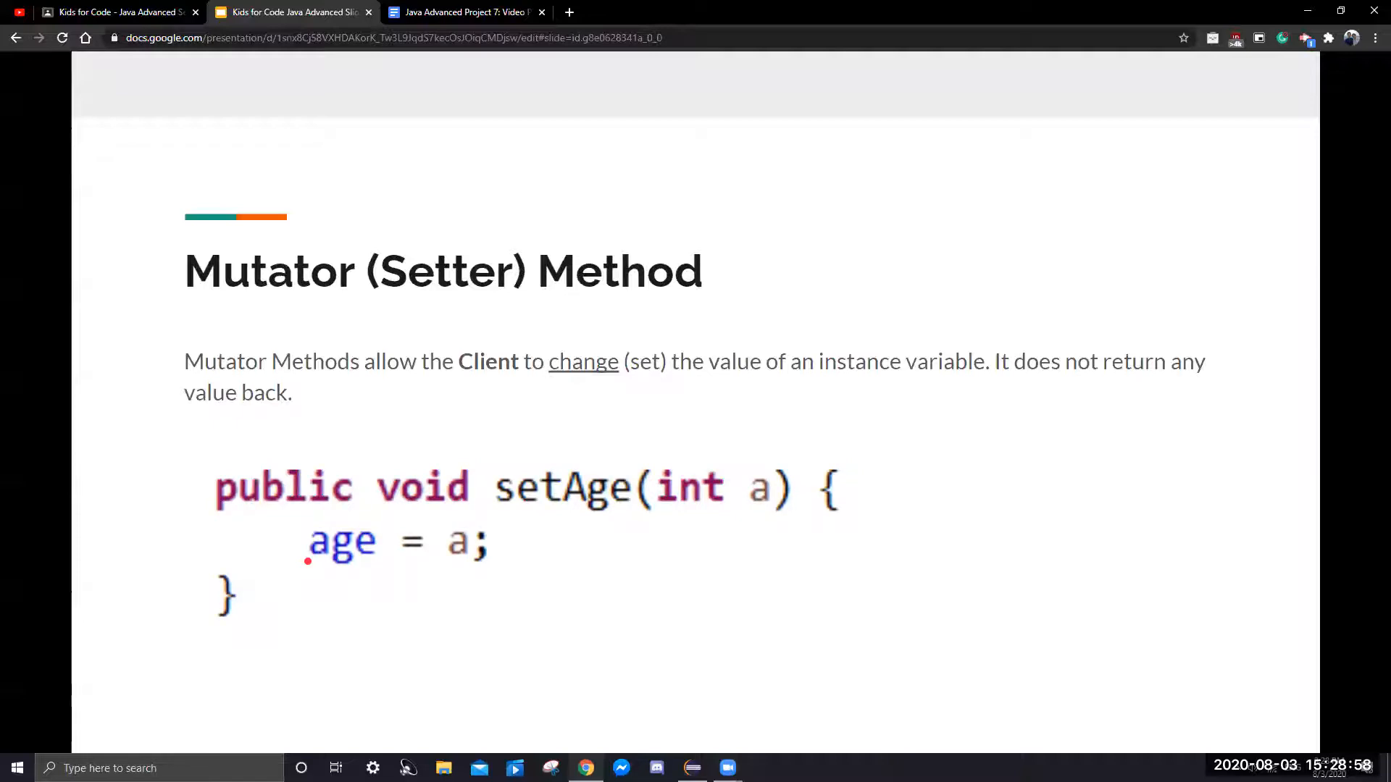
left_click_drag(555, 540, 635, 543)
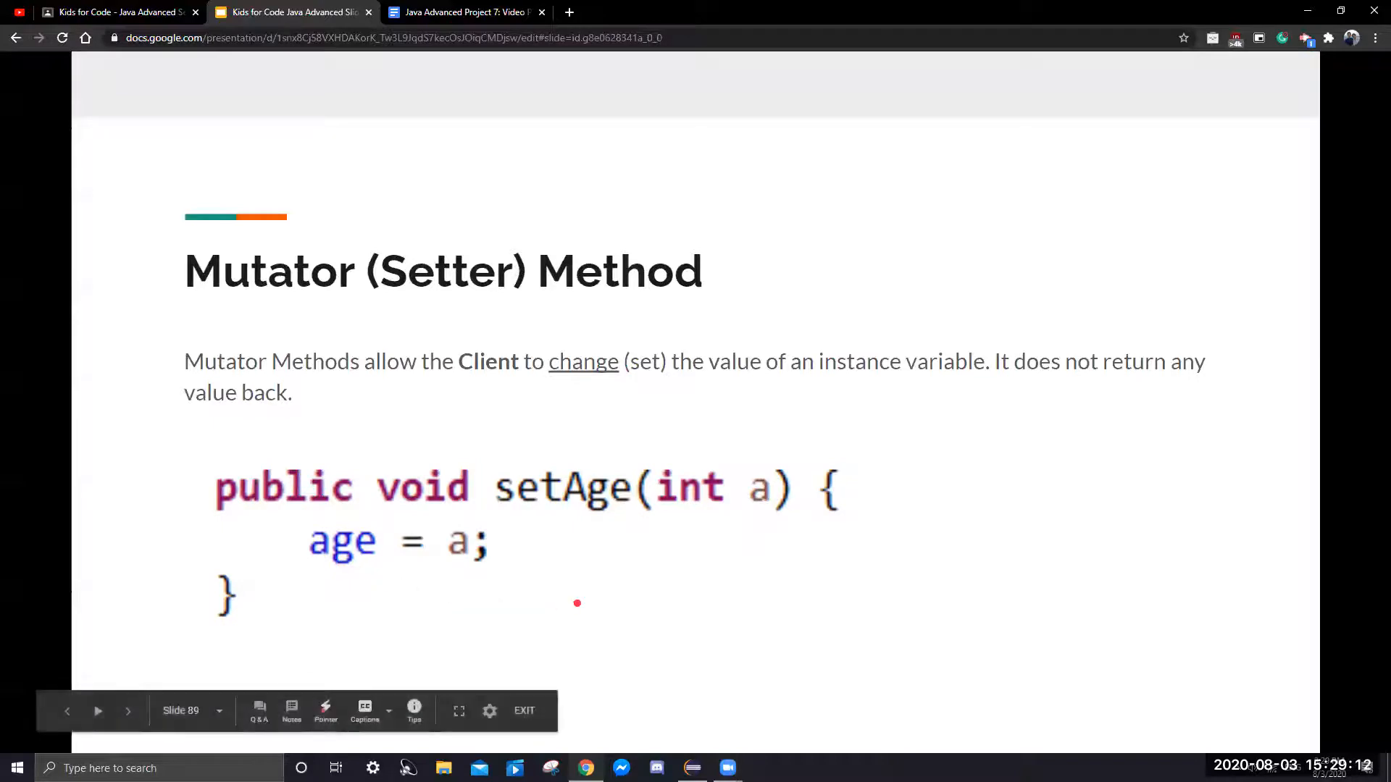
left_click(127, 710)
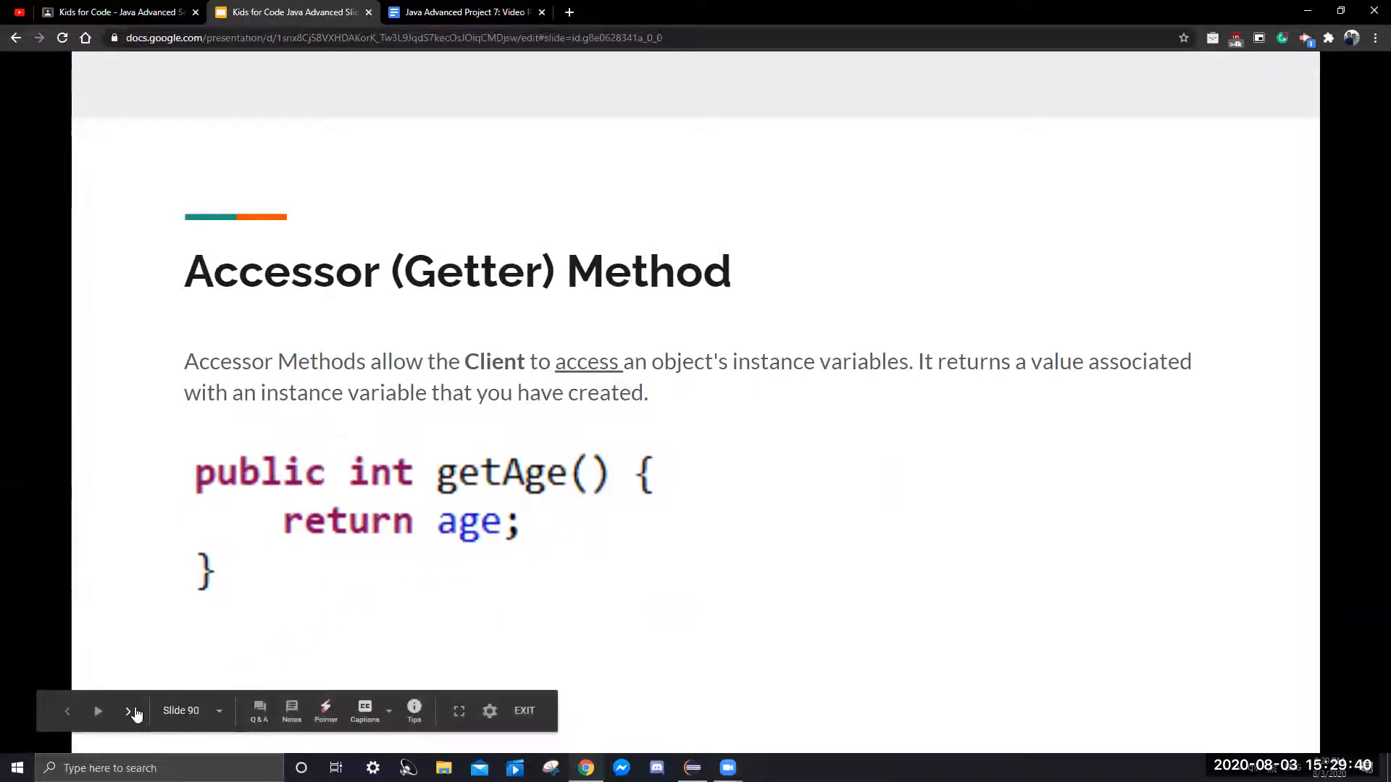
Advance past the Accessor (Getter) slide to the "this" Keyword slide.
left_click(127, 710)
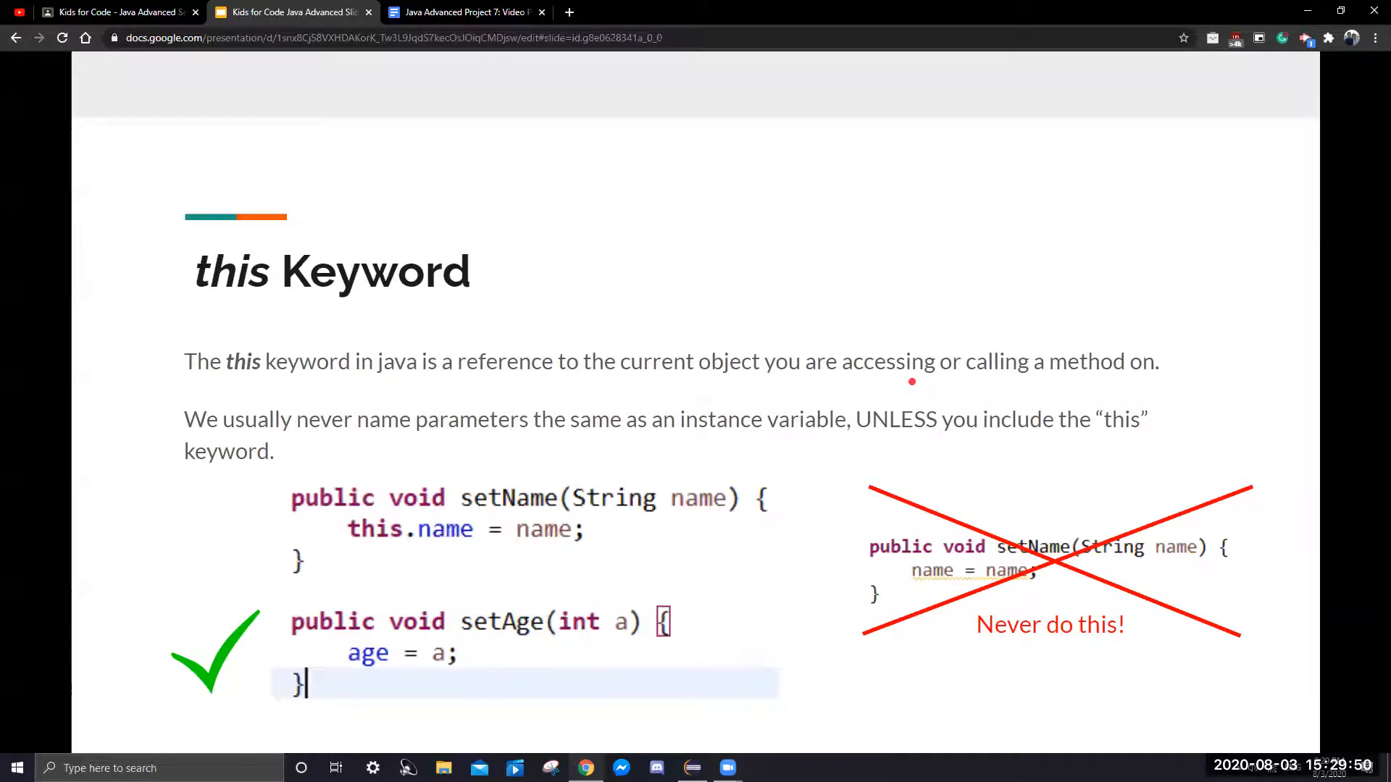
mouse_move(1144, 384)
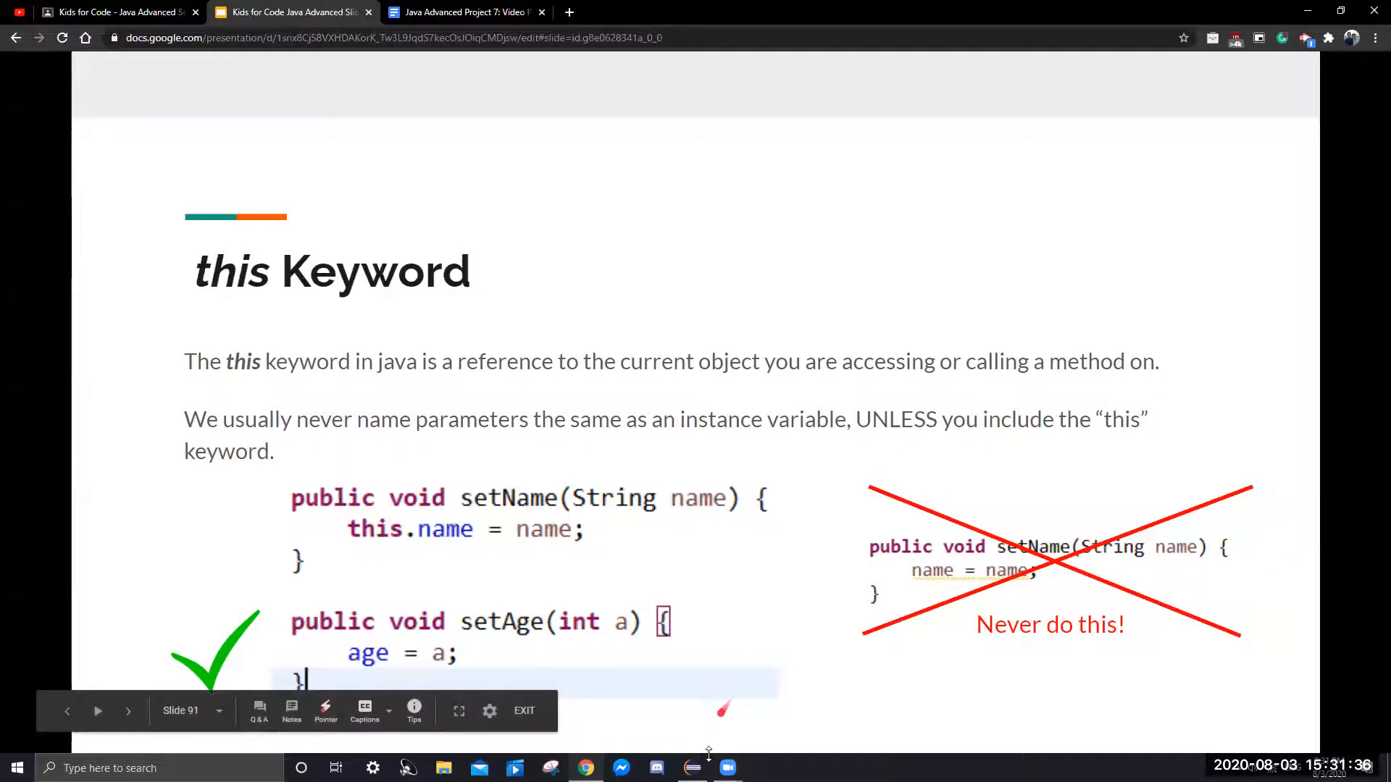
left_click(692, 767)
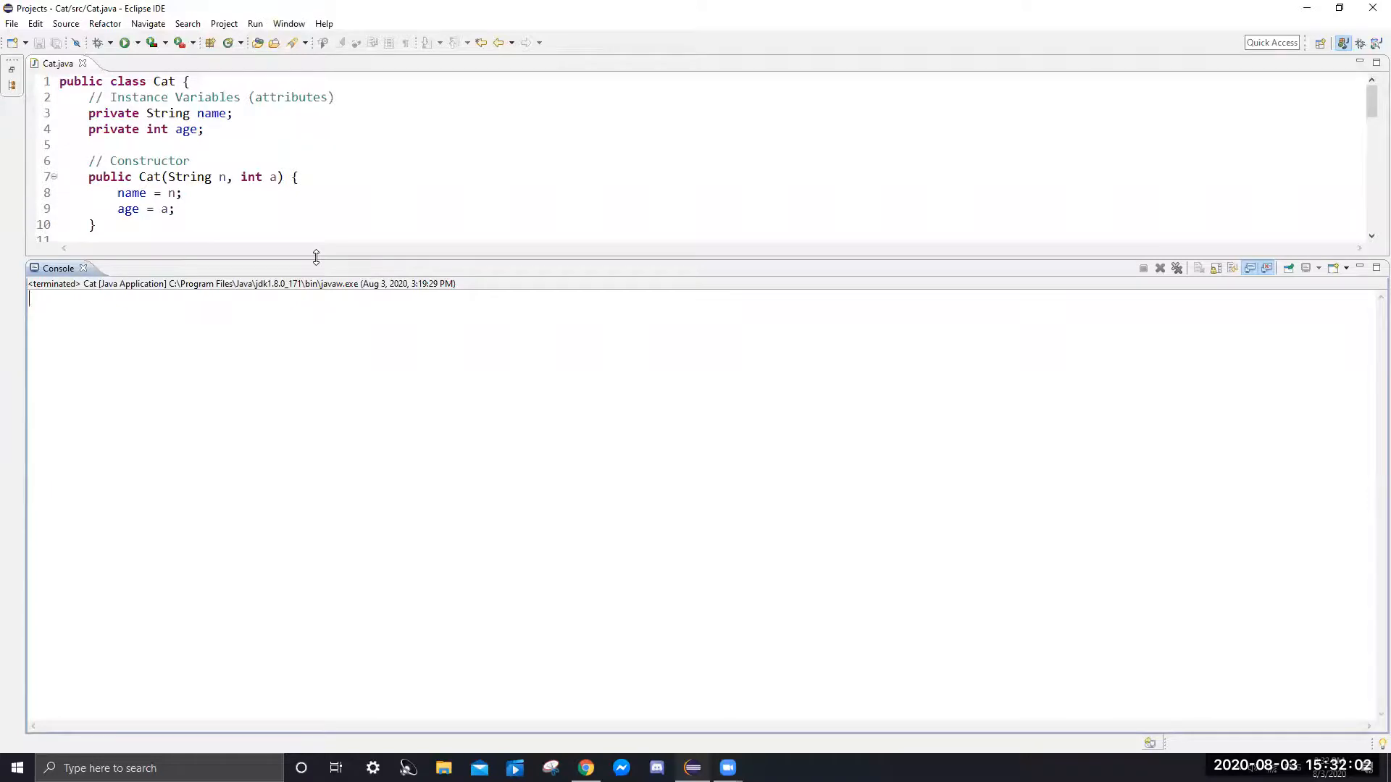
Scroll Cat.java through the constructor, play() and the setName/setAge mutators.
scroll("down", 3)
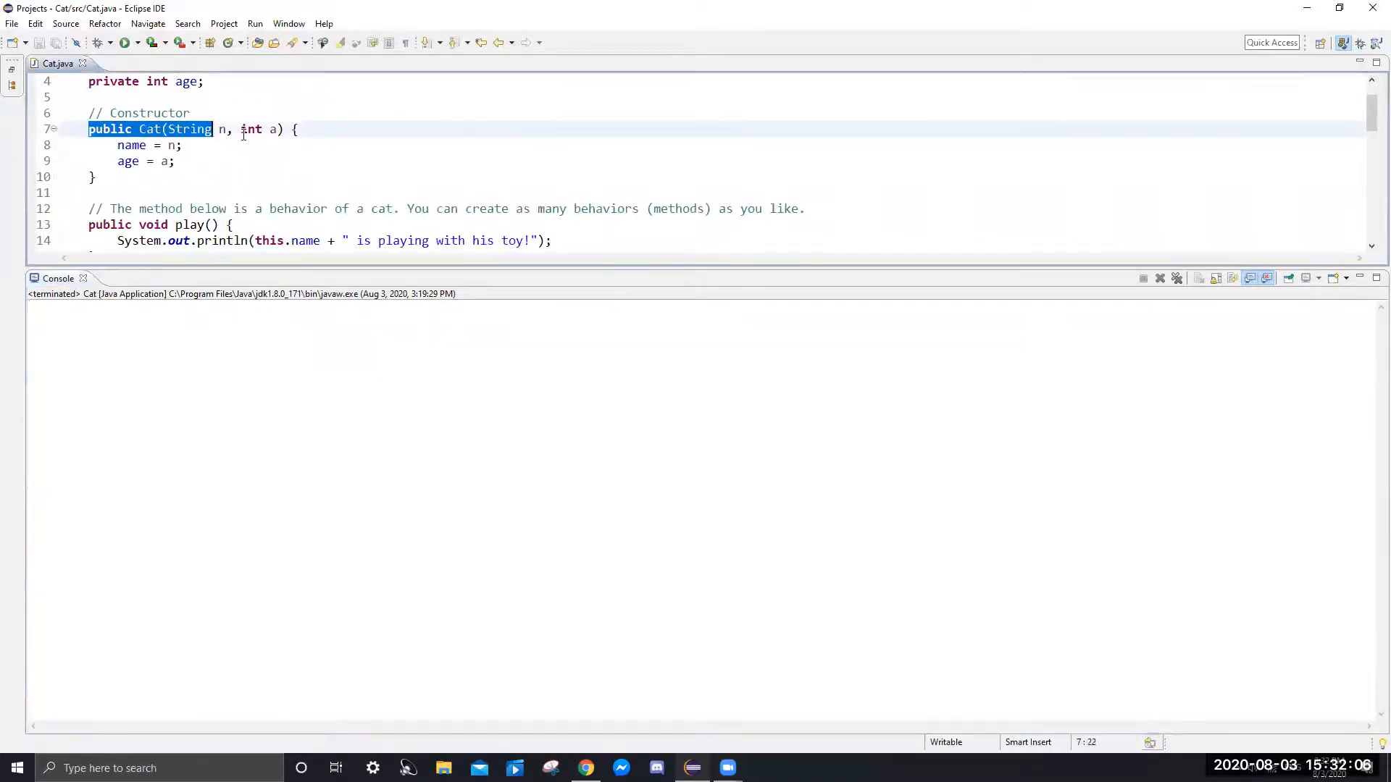
left_click(300, 129)
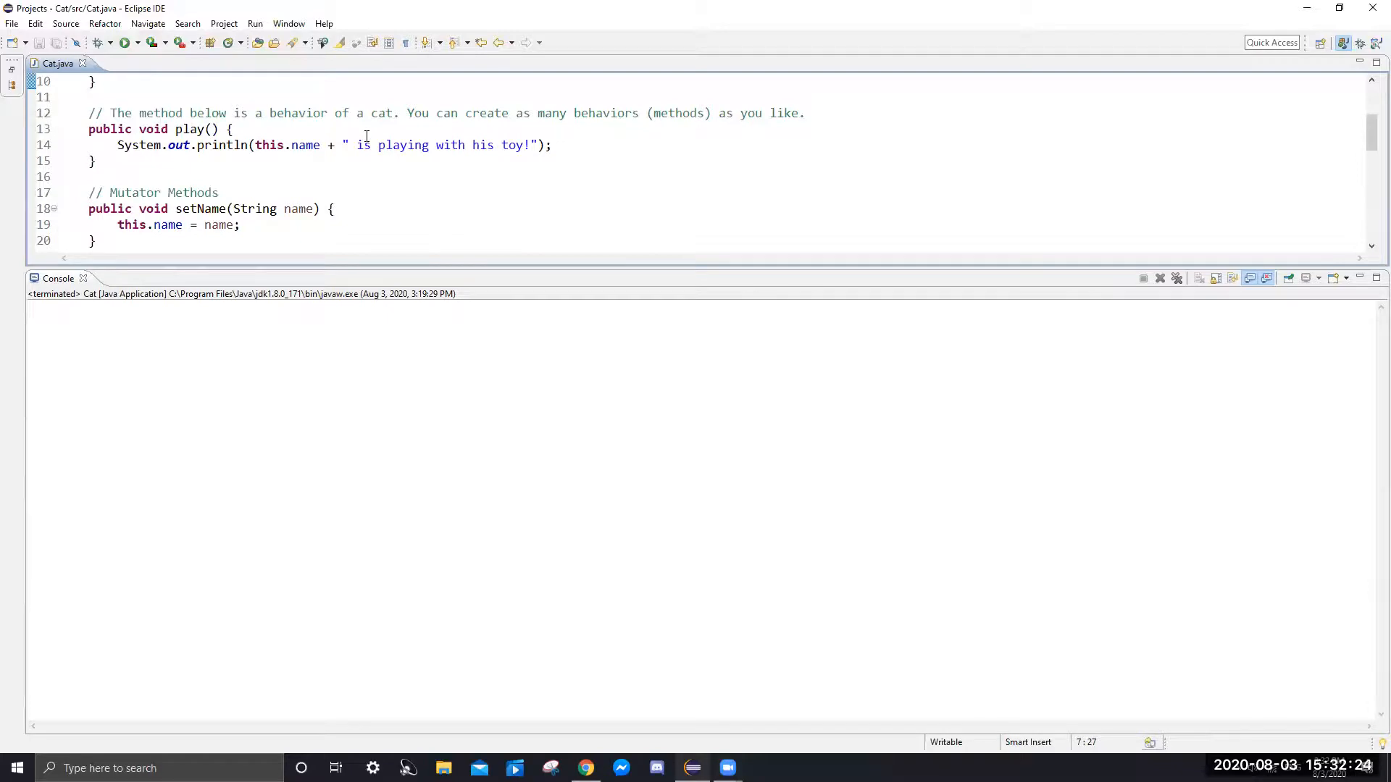
scroll("down", 3)
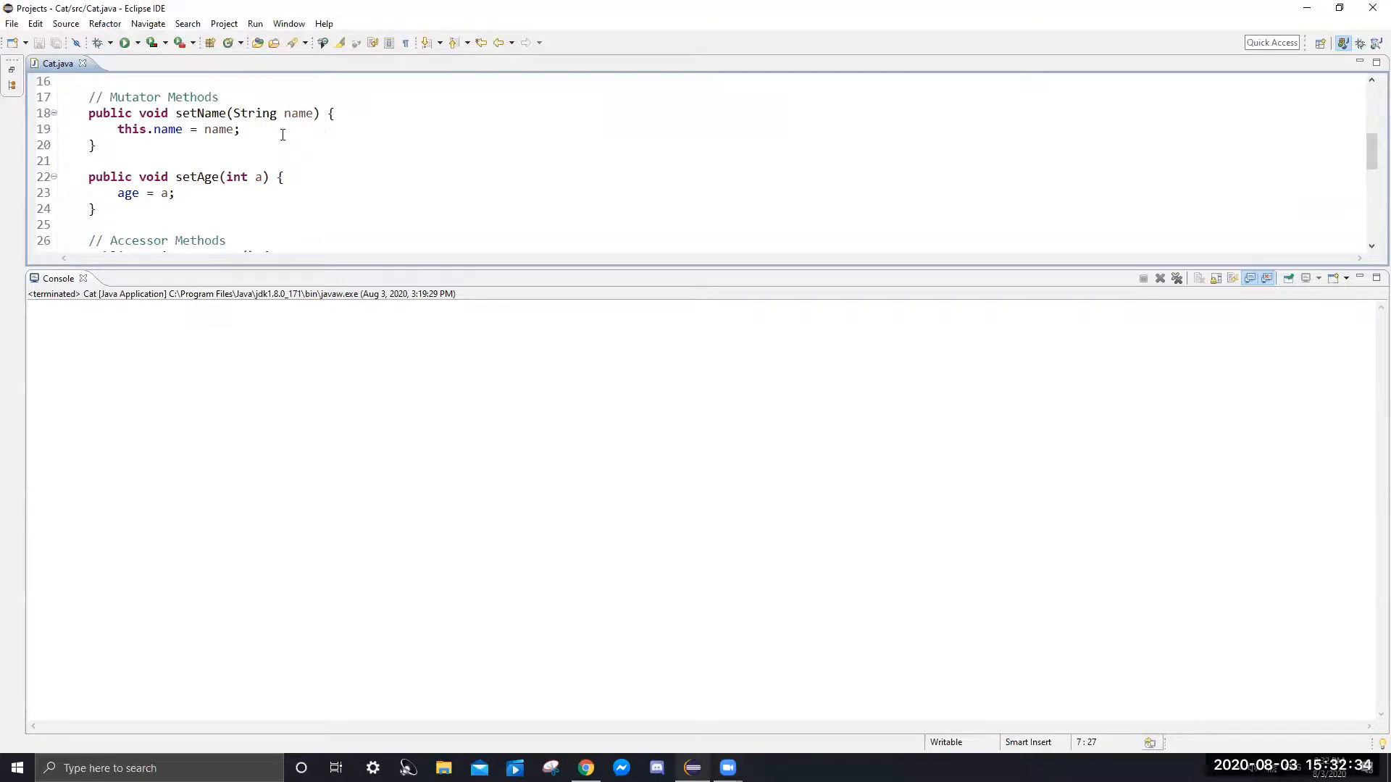
mouse_move(230, 146)
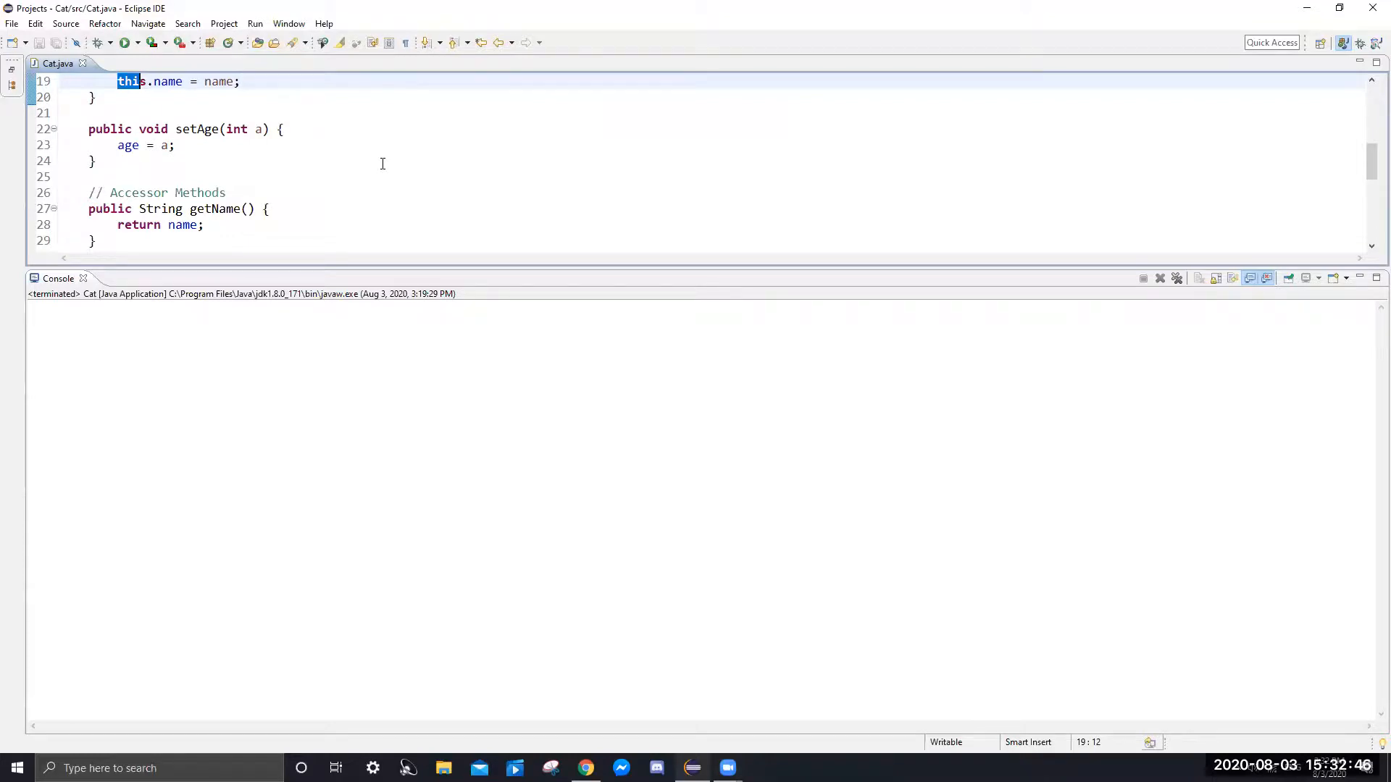
scroll("down", 3)
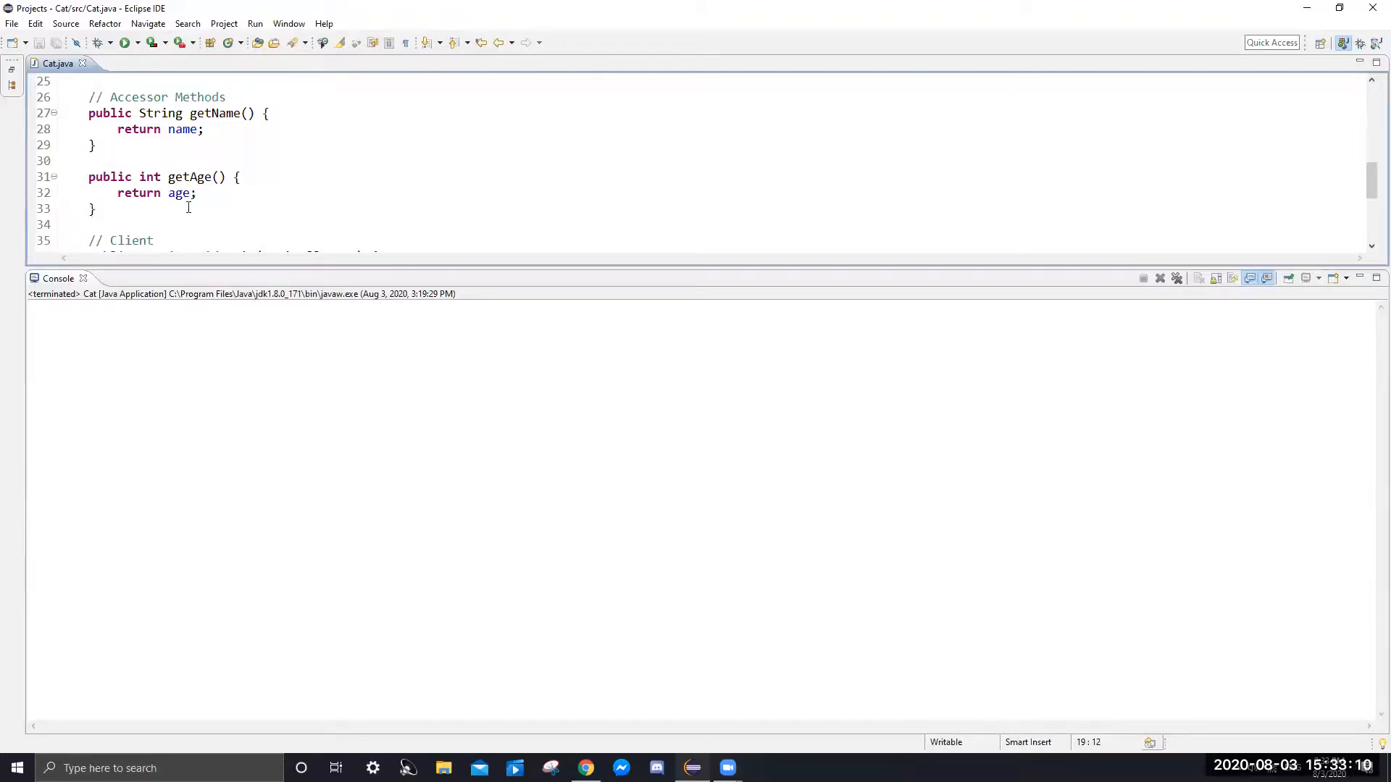
mouse_move(314, 183)
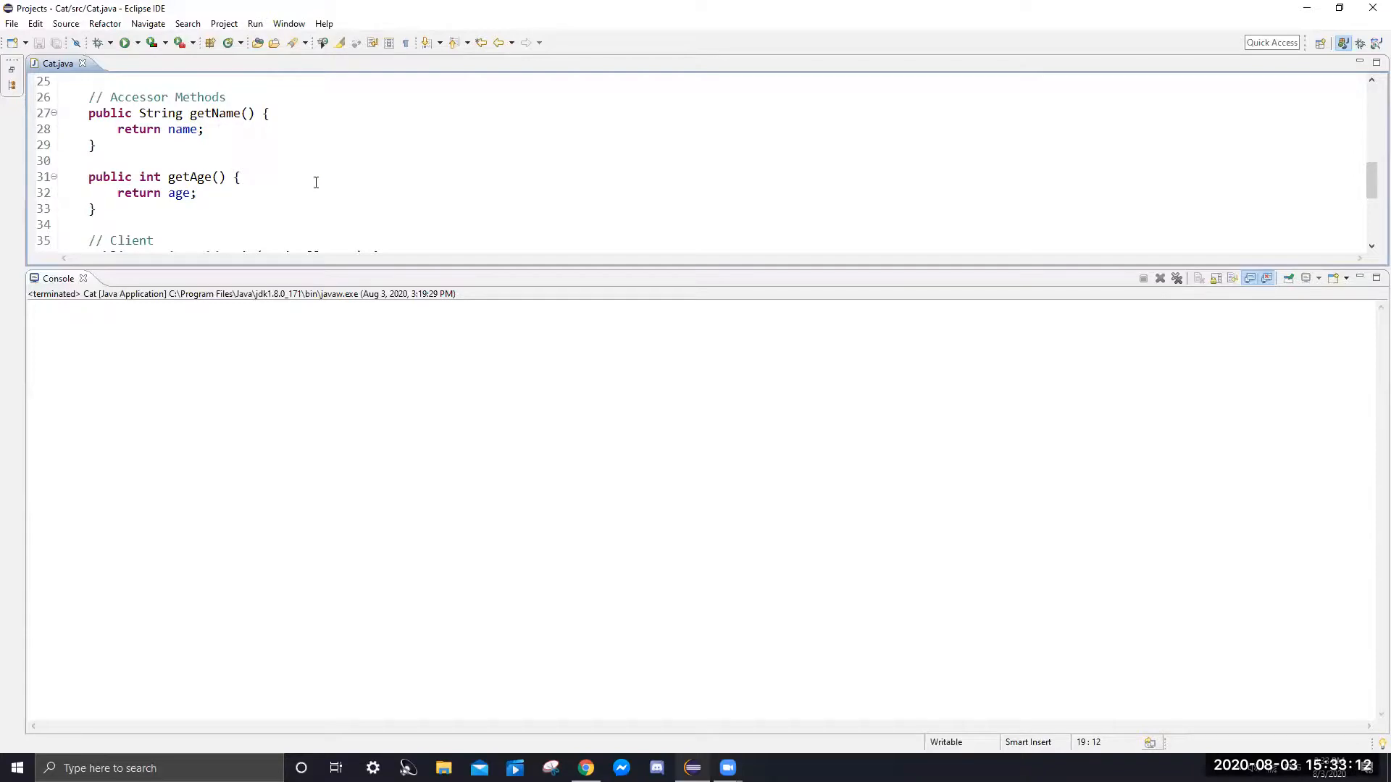
scroll("down", 3)
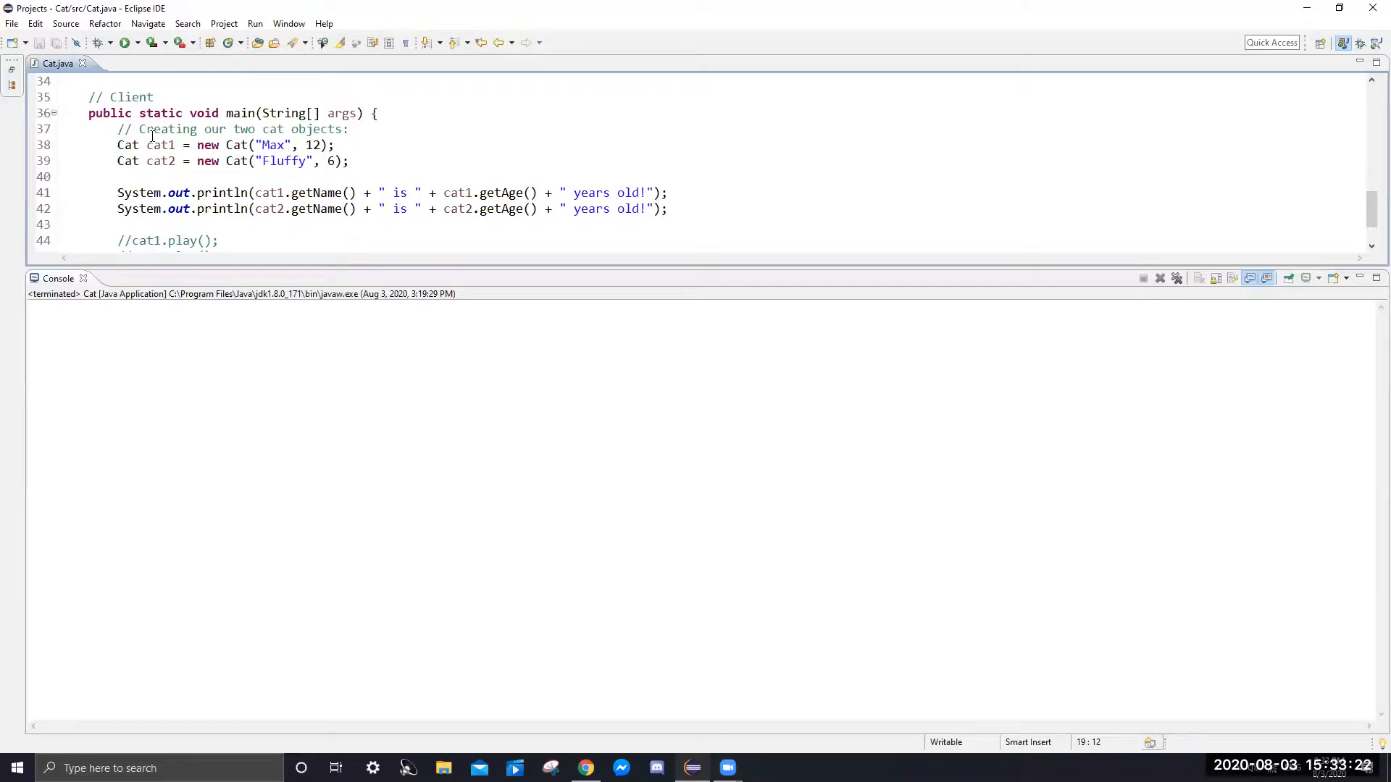
left_click_drag(117, 129, 349, 161)
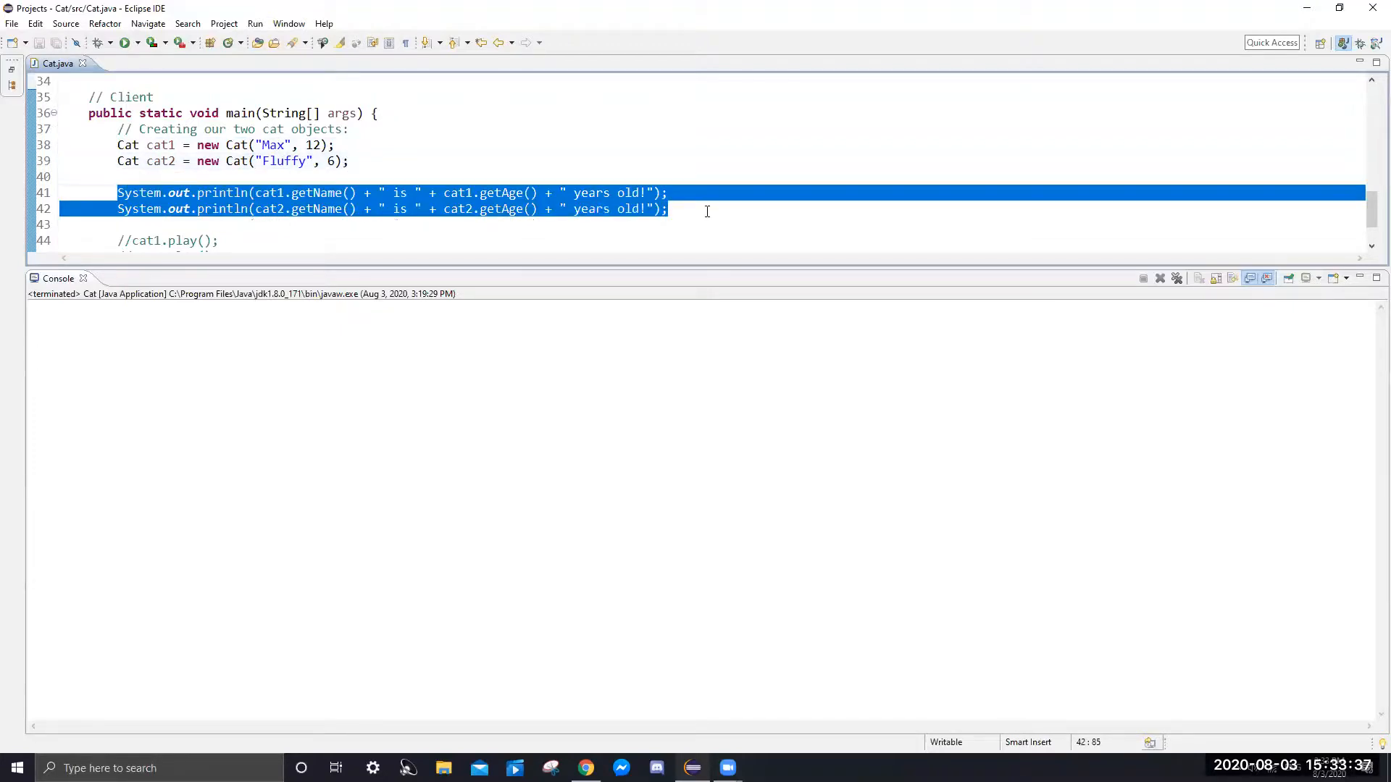
left_click(667, 208)
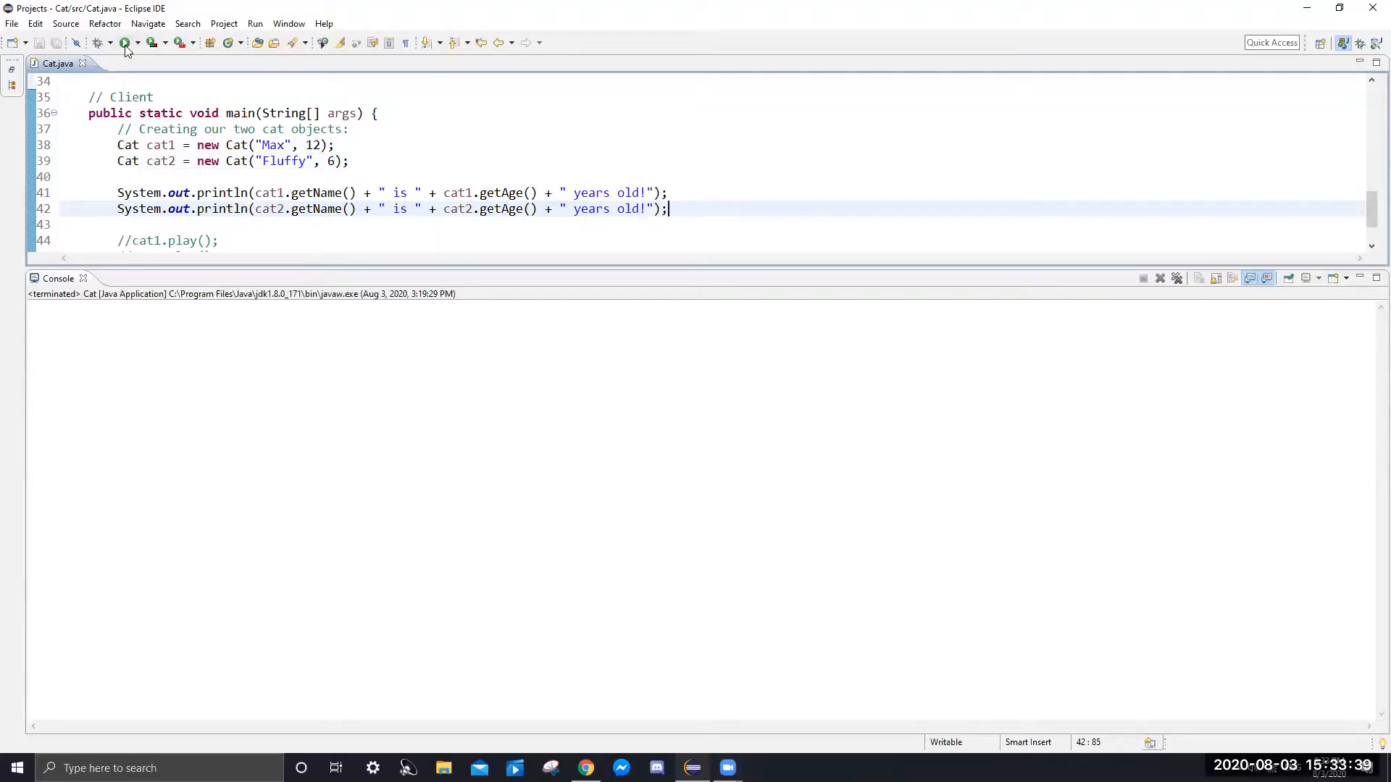
Run Cat.java printing Max is 12 and Fluffy is 6, highlighting the age value 12 in main.
left_click(126, 42)
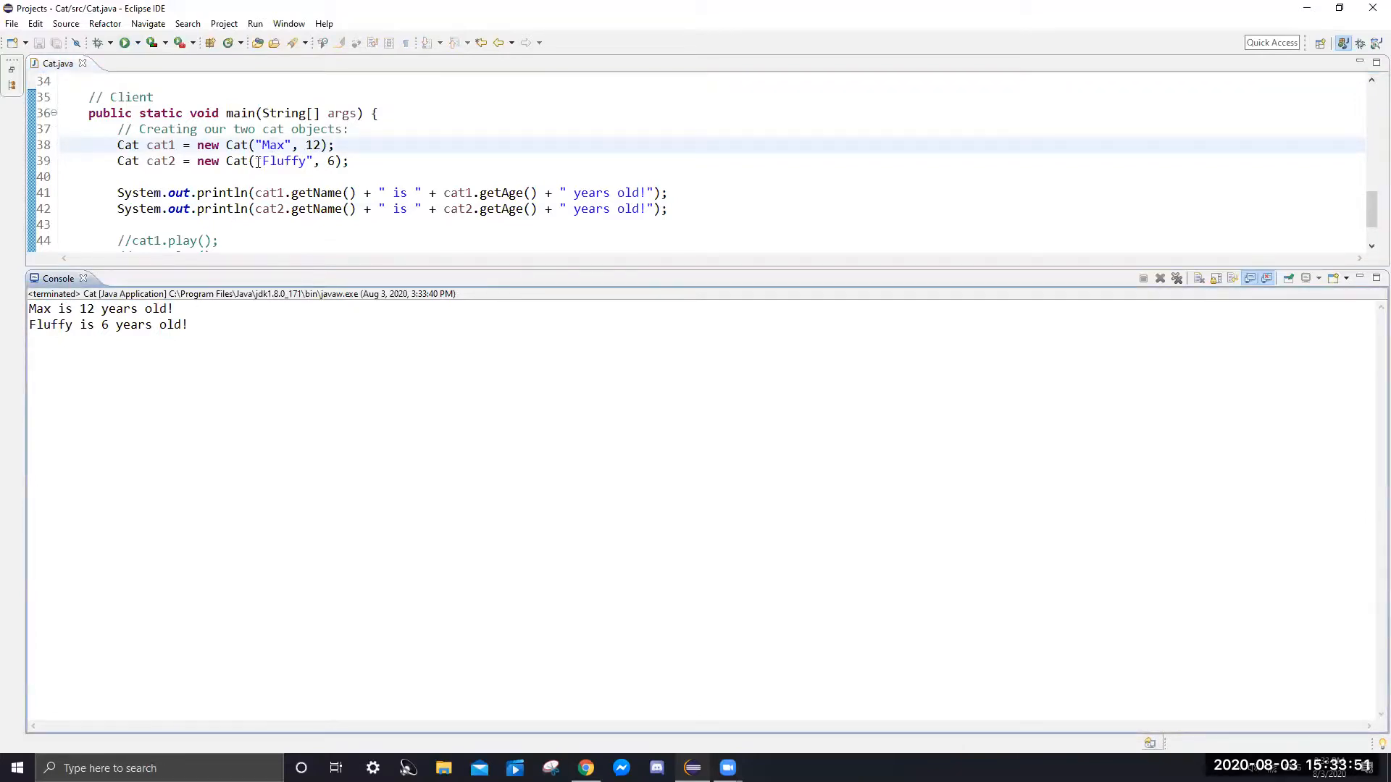
double_click(282, 161)
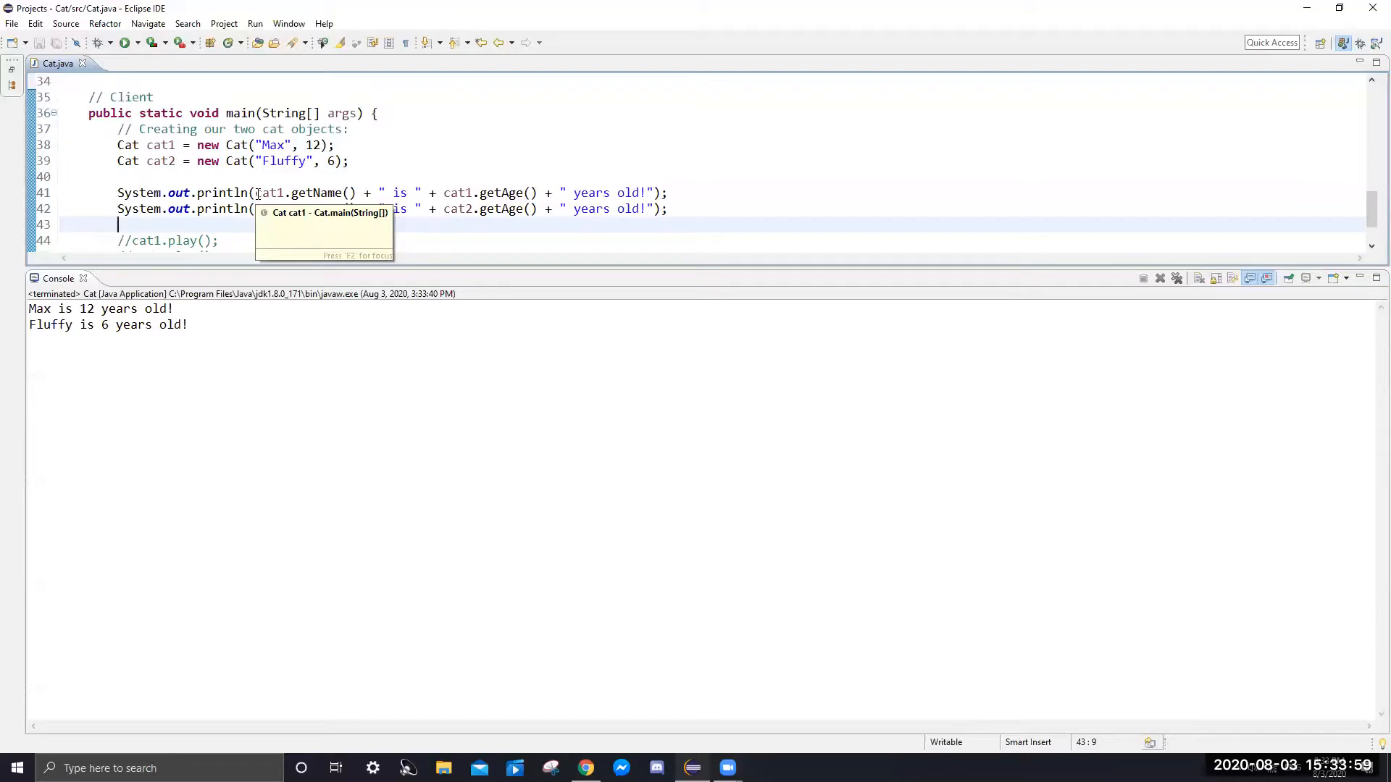
double_click(302, 193)
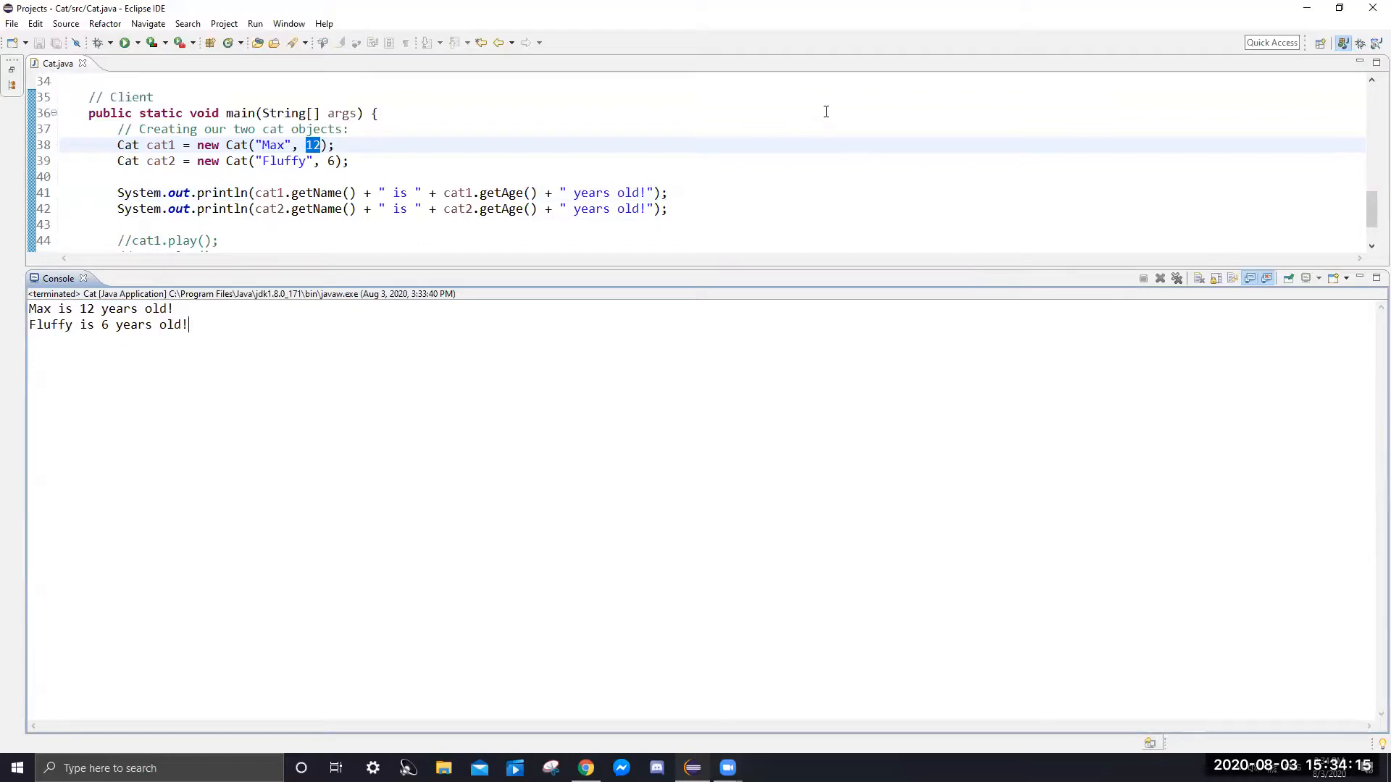
scroll("down", 3)
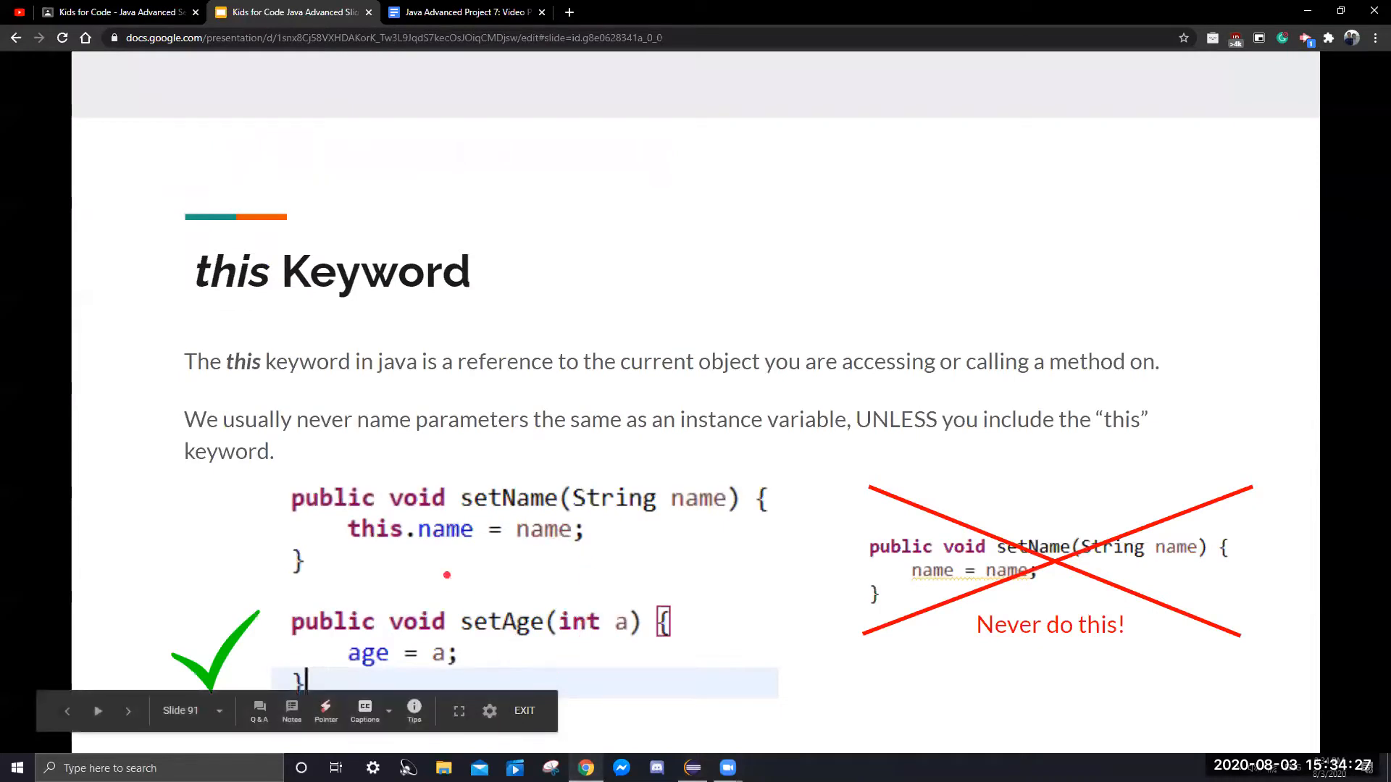
Advance from the this Keyword slide to the Summary Questions slide.
left_click(128, 710)
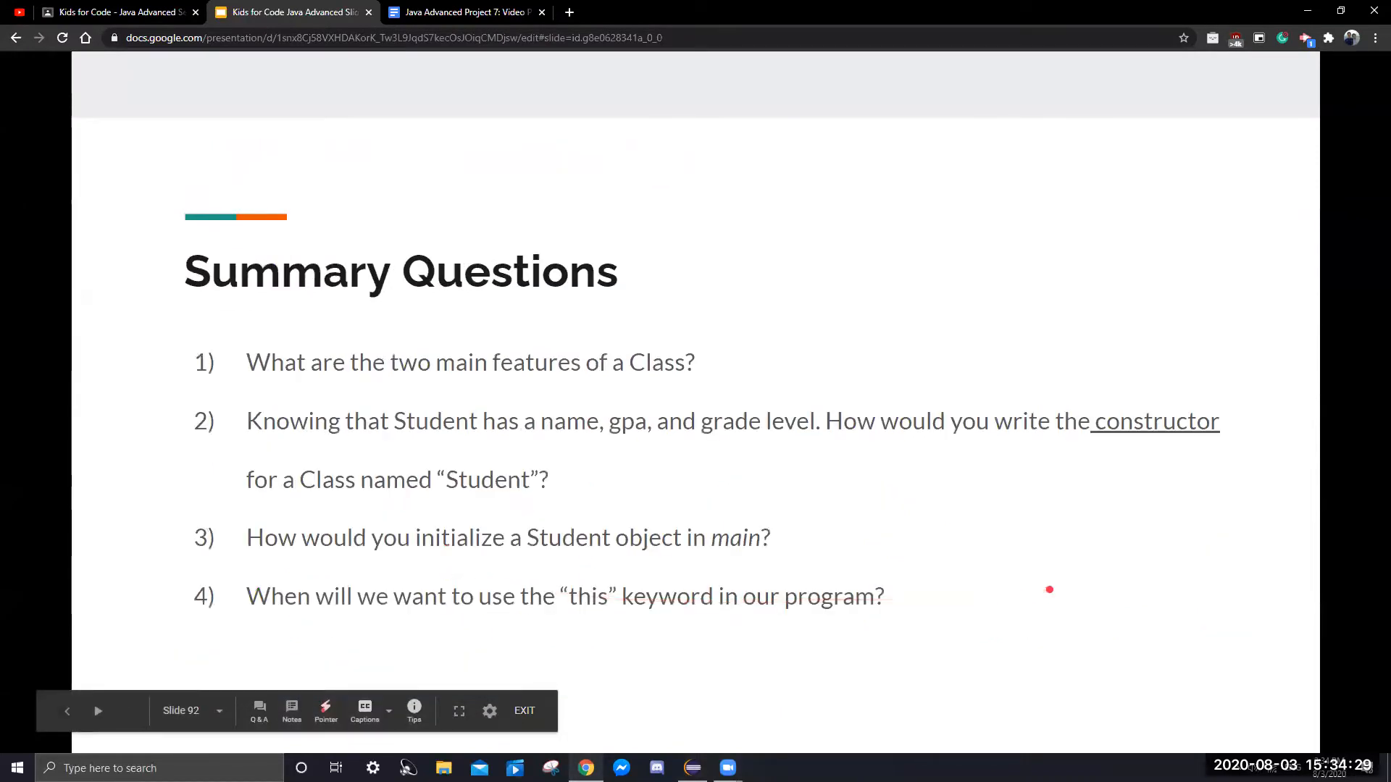